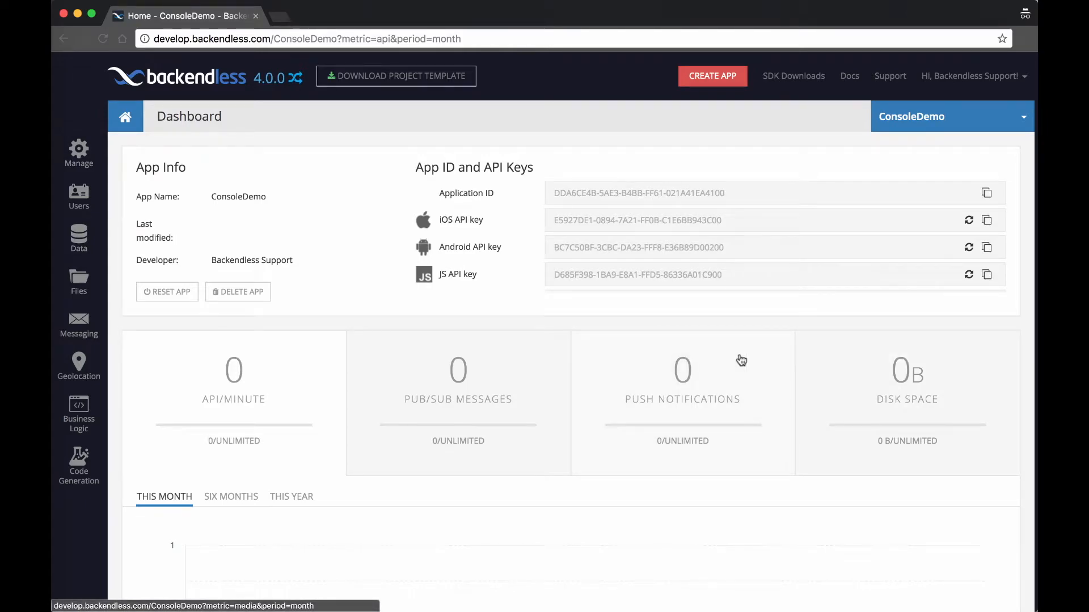
mouse_move(609, 320)
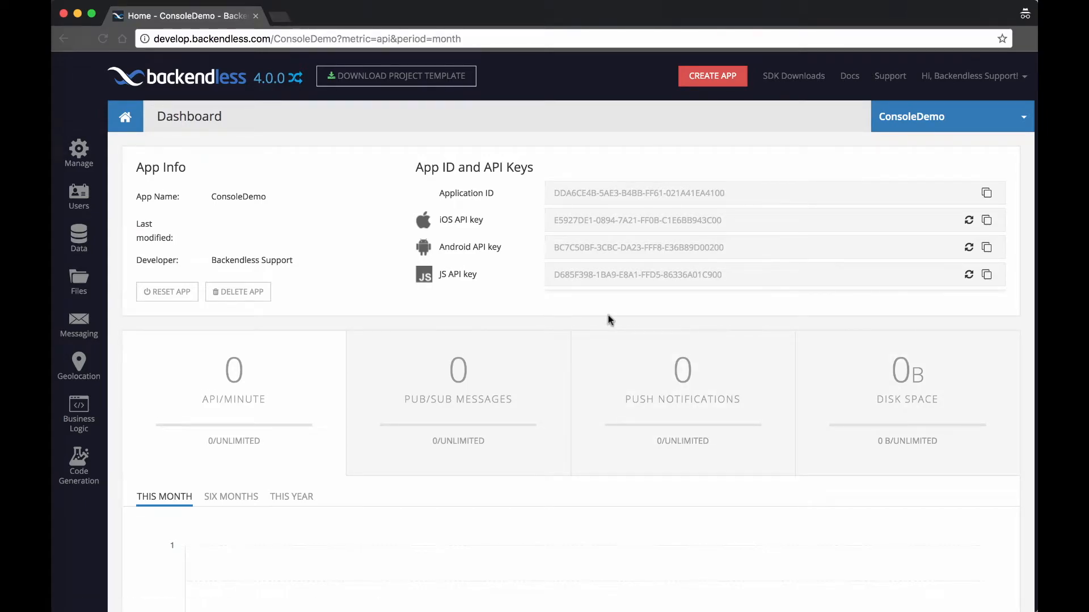
mouse_move(498, 326)
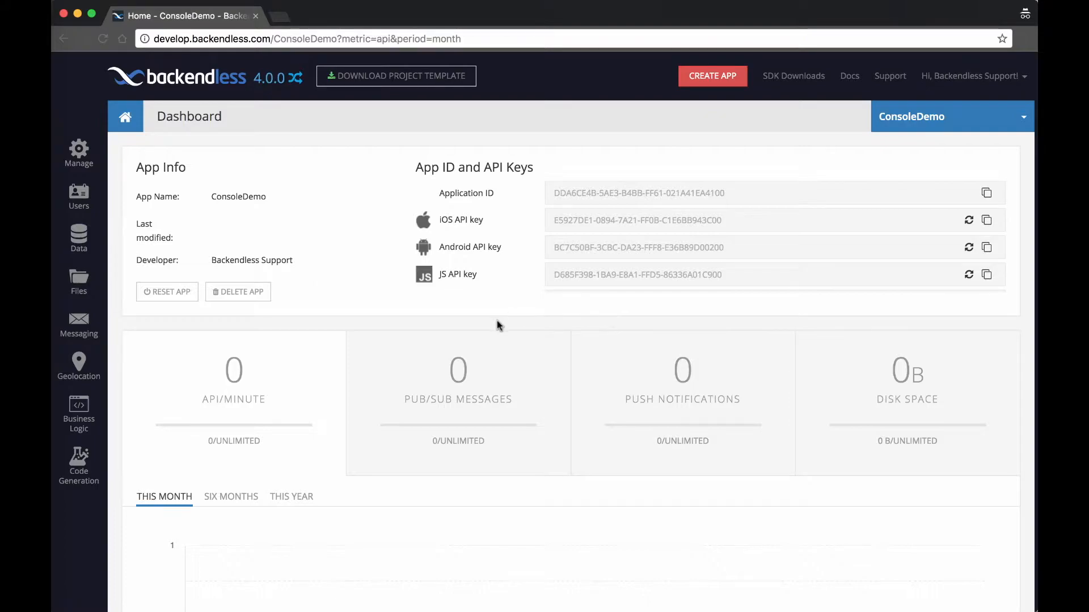
- Show the ConsoleDemo Business Logic coding area with the JavaScript project tree expanded
left_click(78, 408)
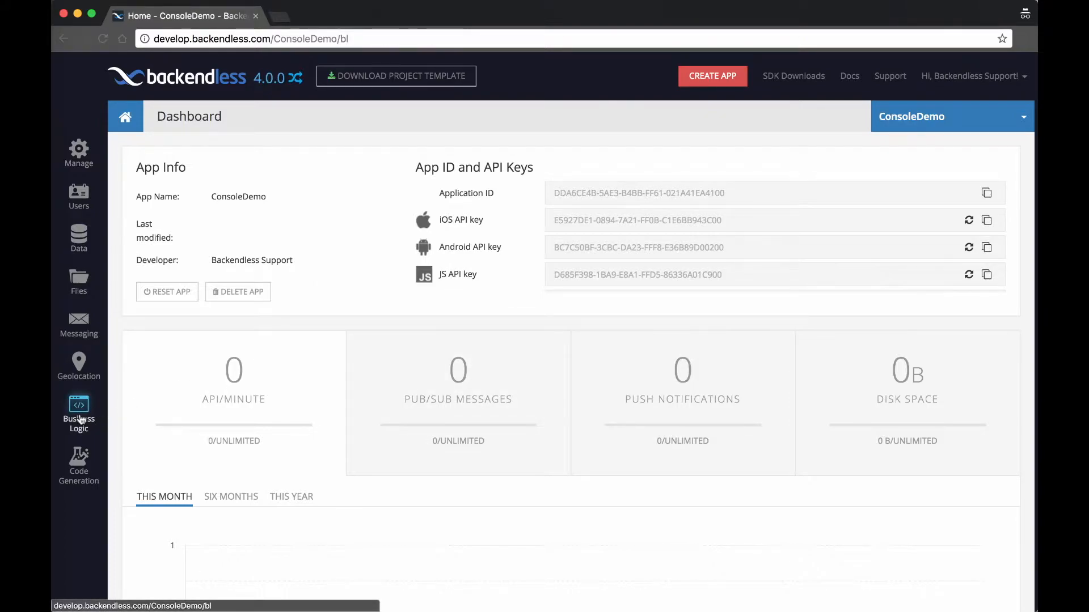
left_click(78, 413)
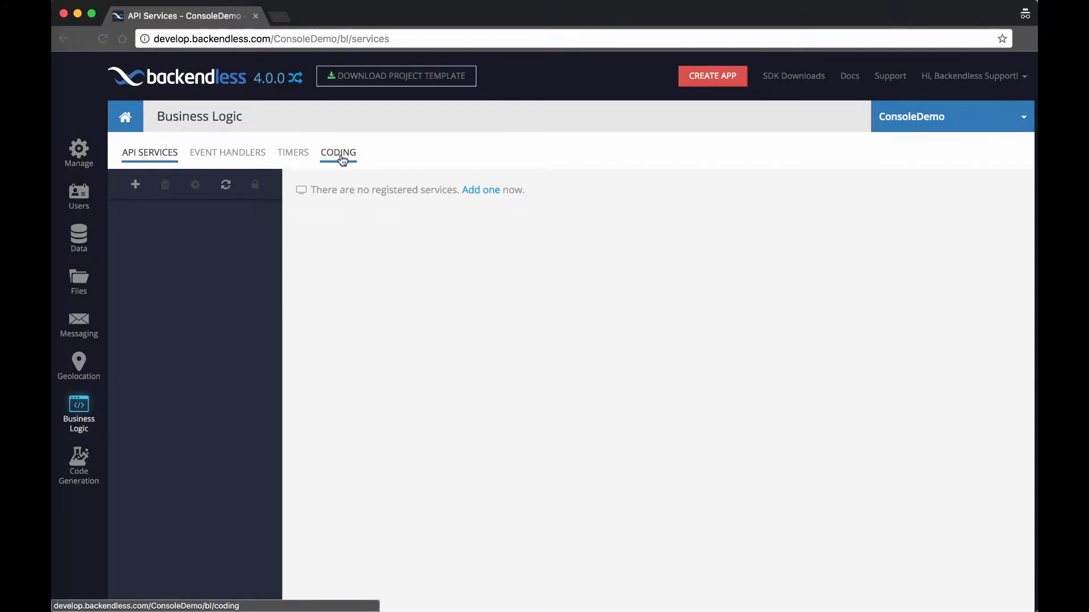
left_click(338, 152)
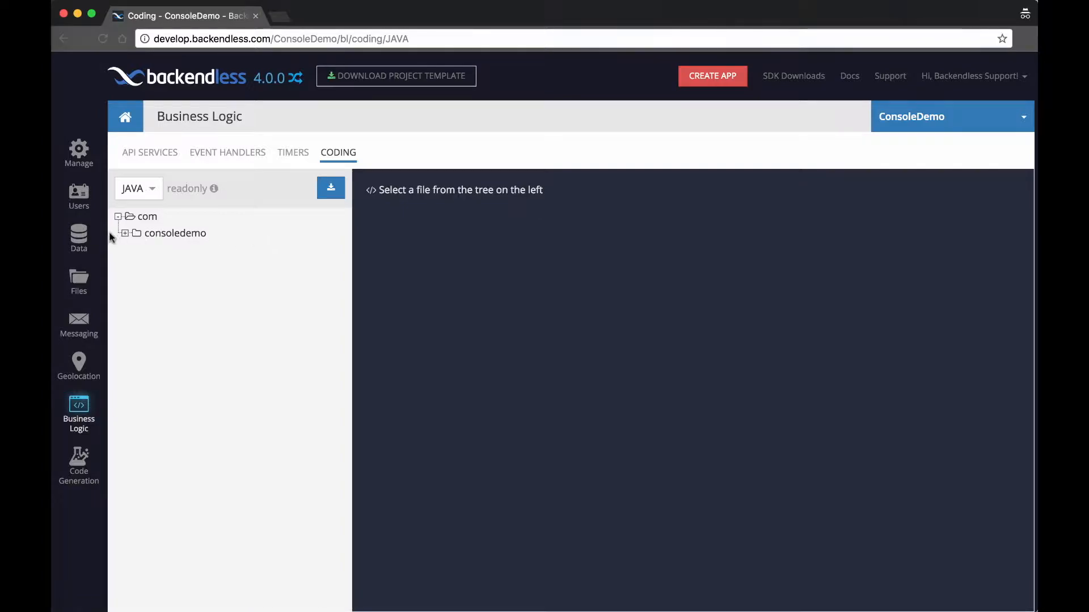
left_click(126, 234)
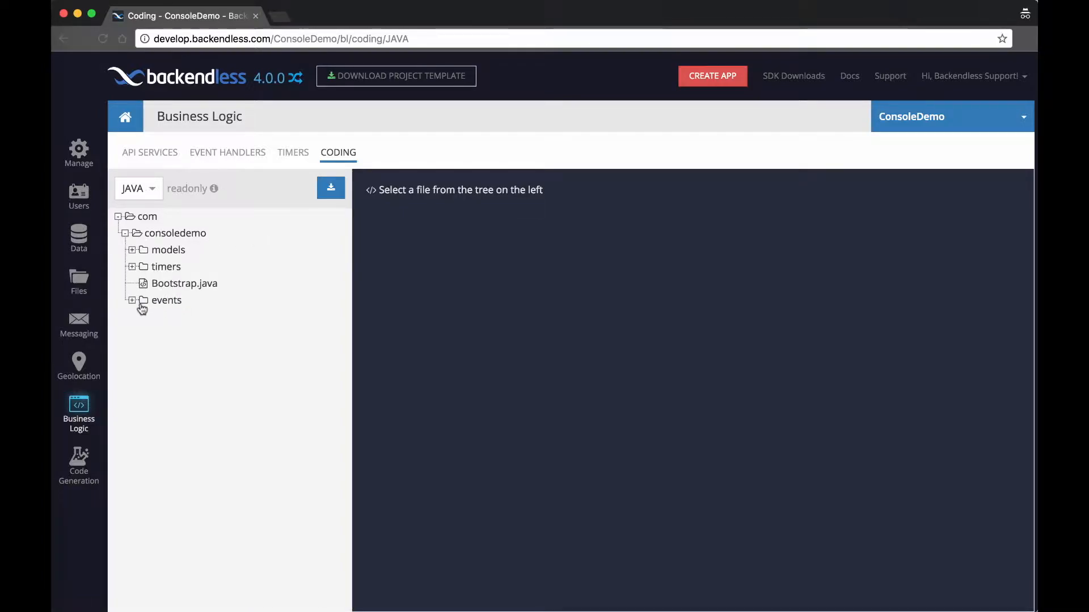
left_click(138, 189)
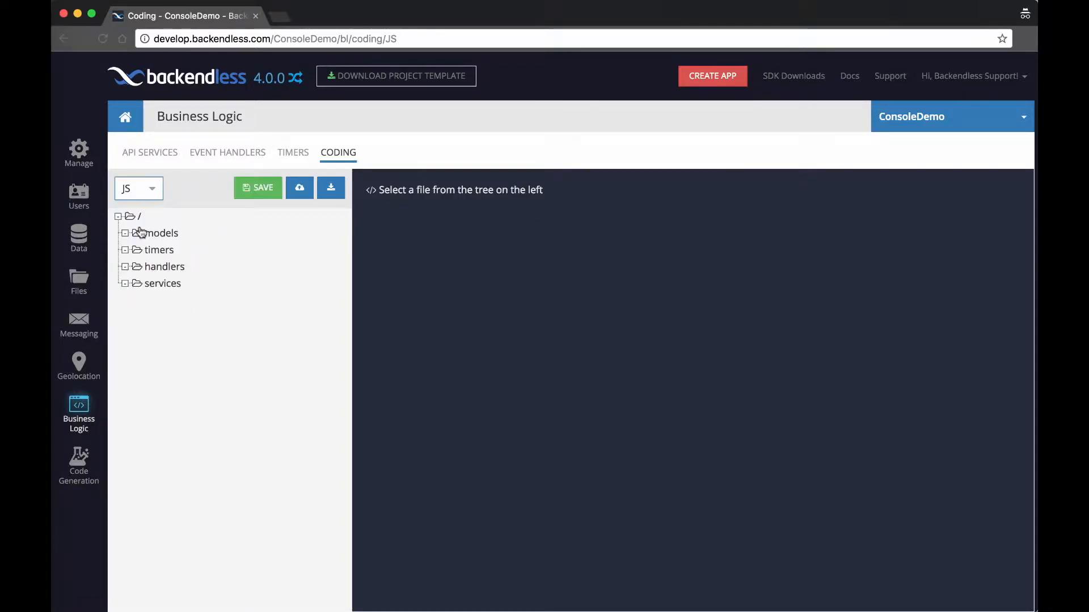
mouse_move(162, 287)
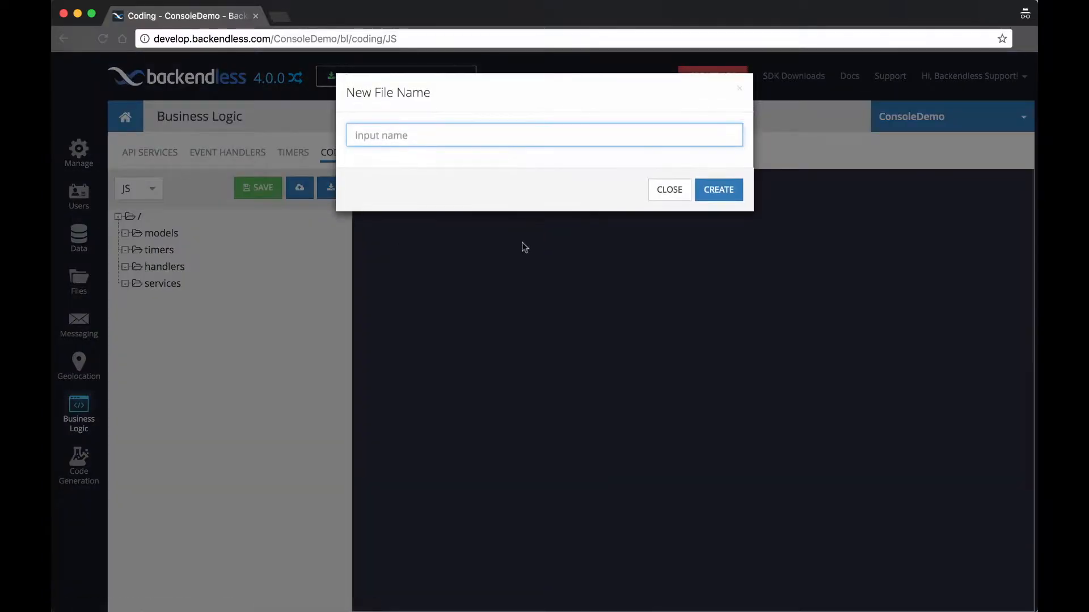
- Create MyService.js under services with class MyService whose helloWorld() returns "hello"
type("MyService.")
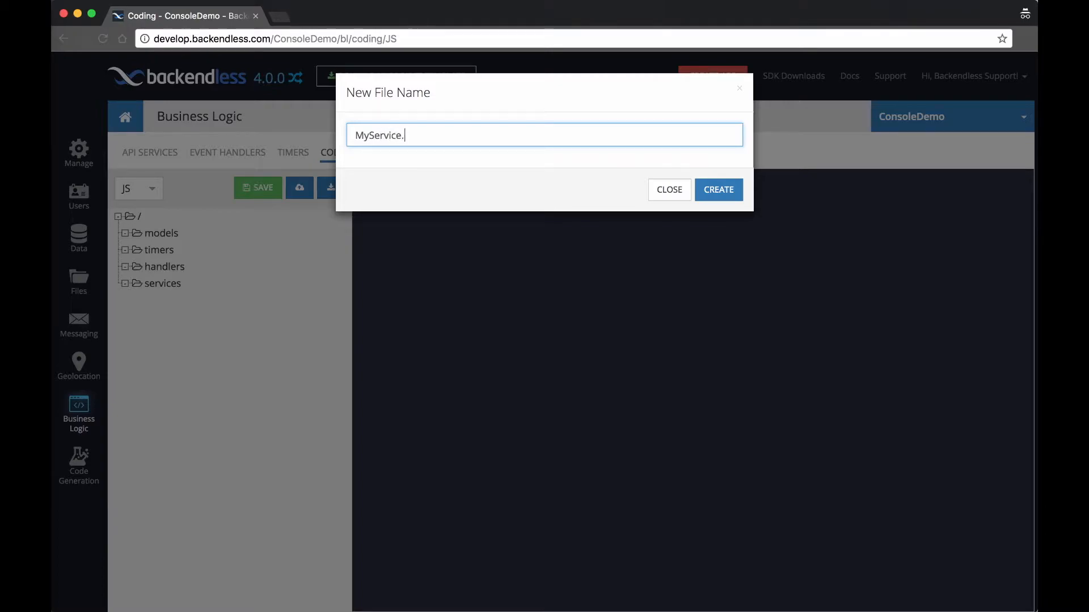
left_click(718, 189)
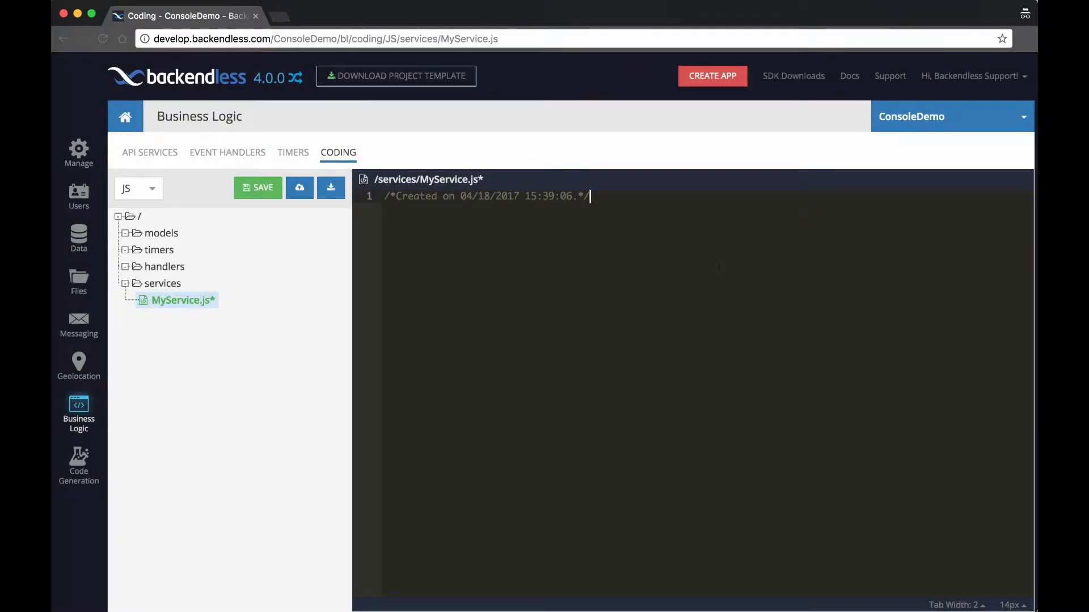
type("cla")
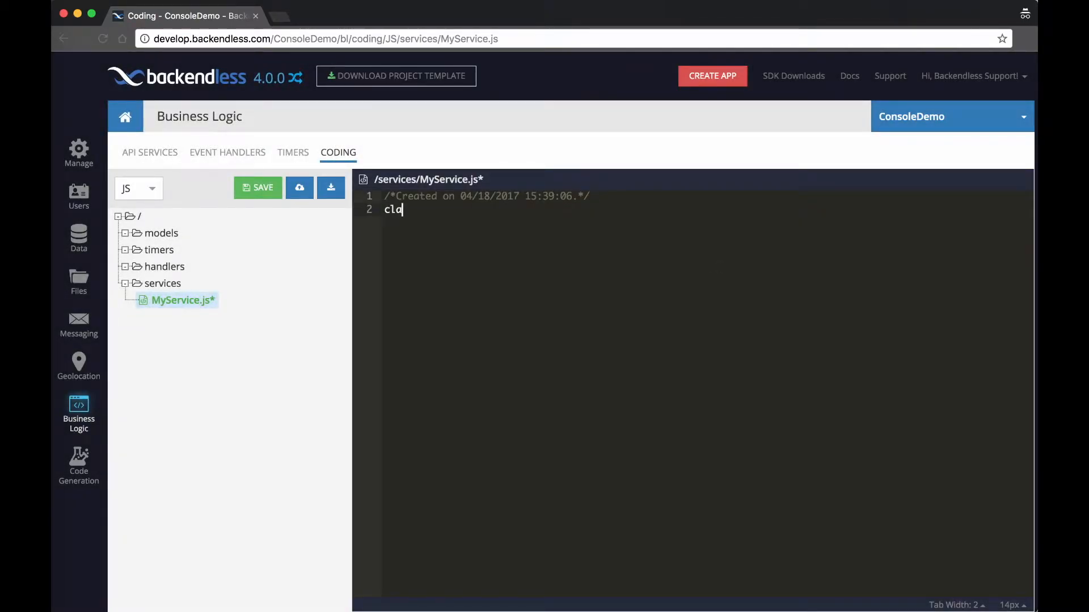
type("class MyS")
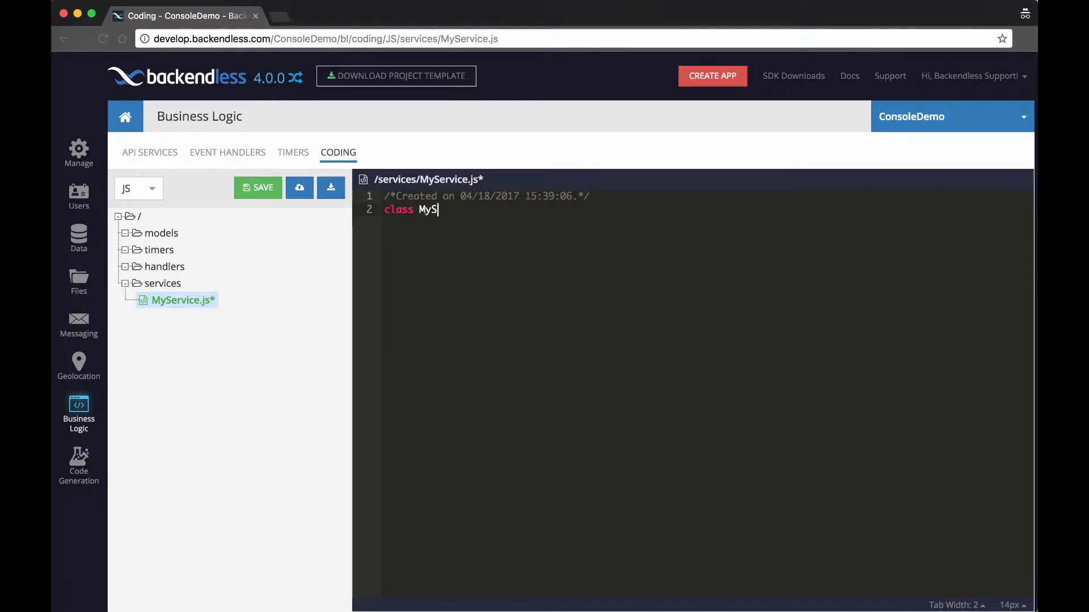
type("ervice {")
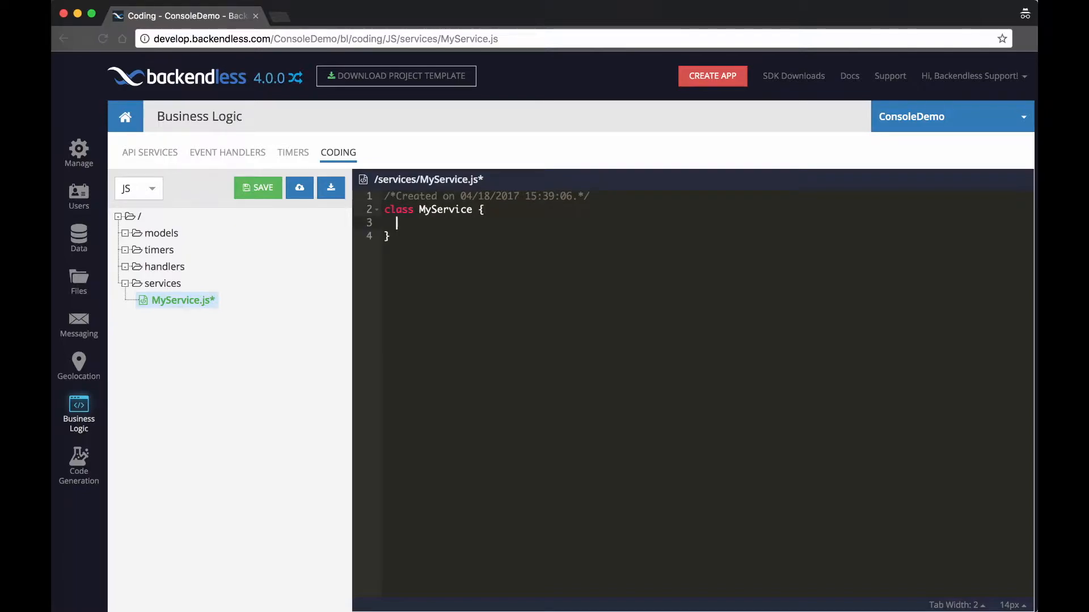
type("hell")
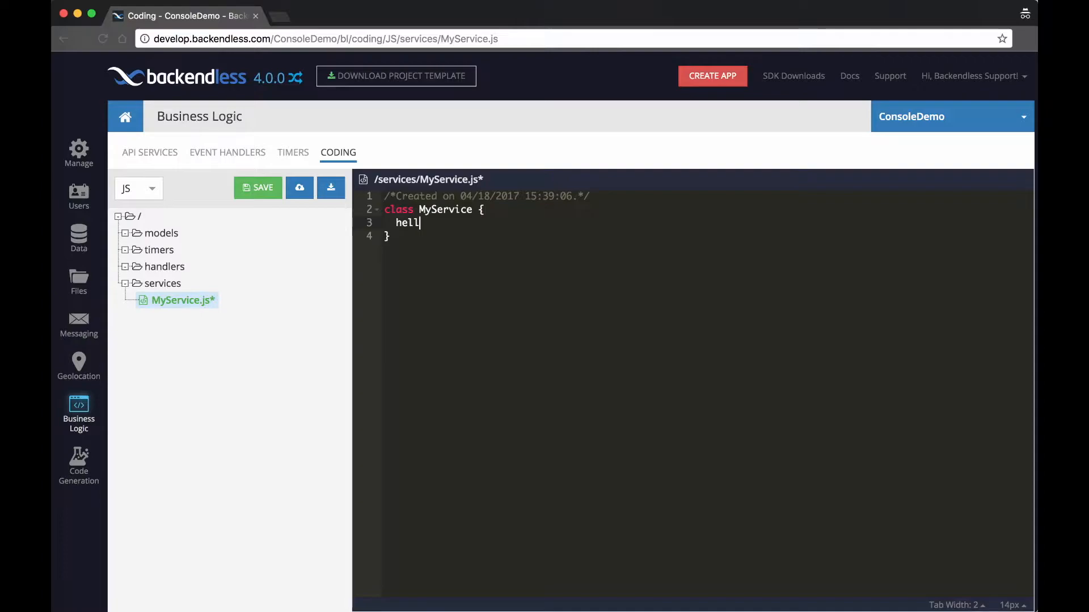
type("o")
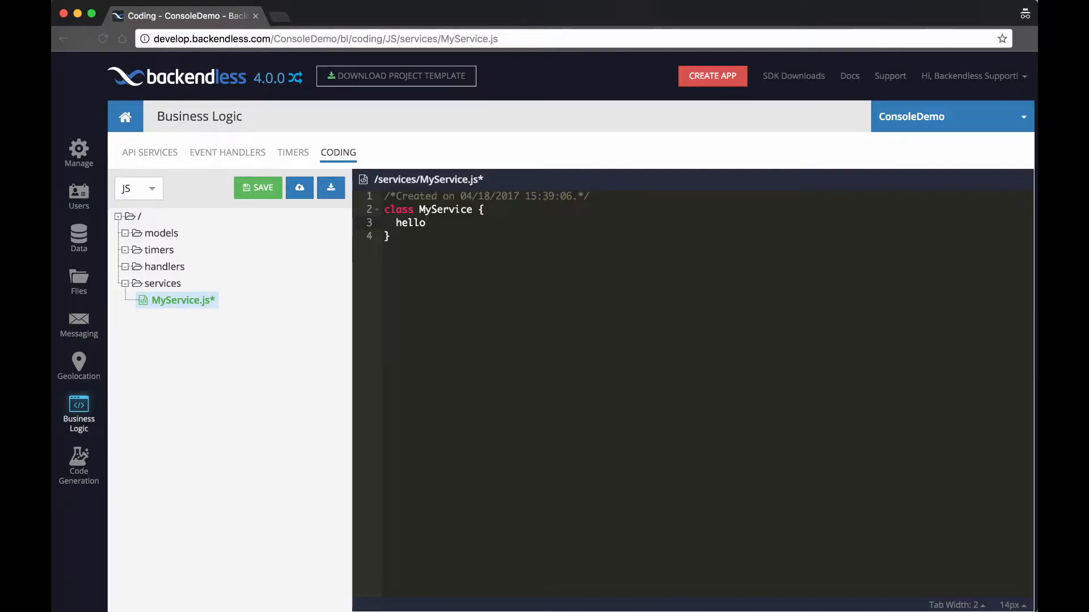
type("World()")
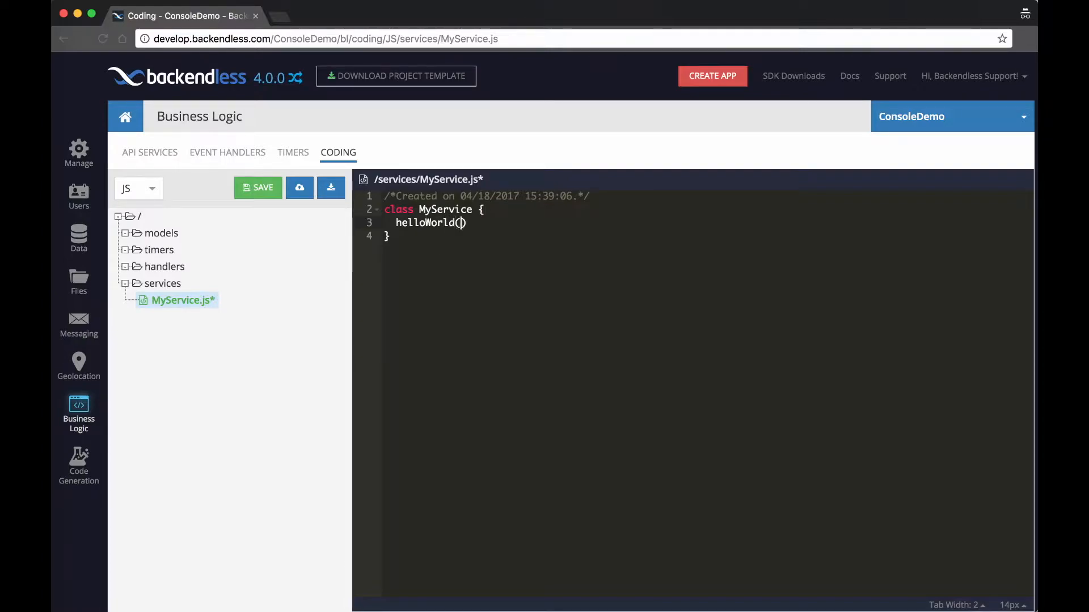
type("{")
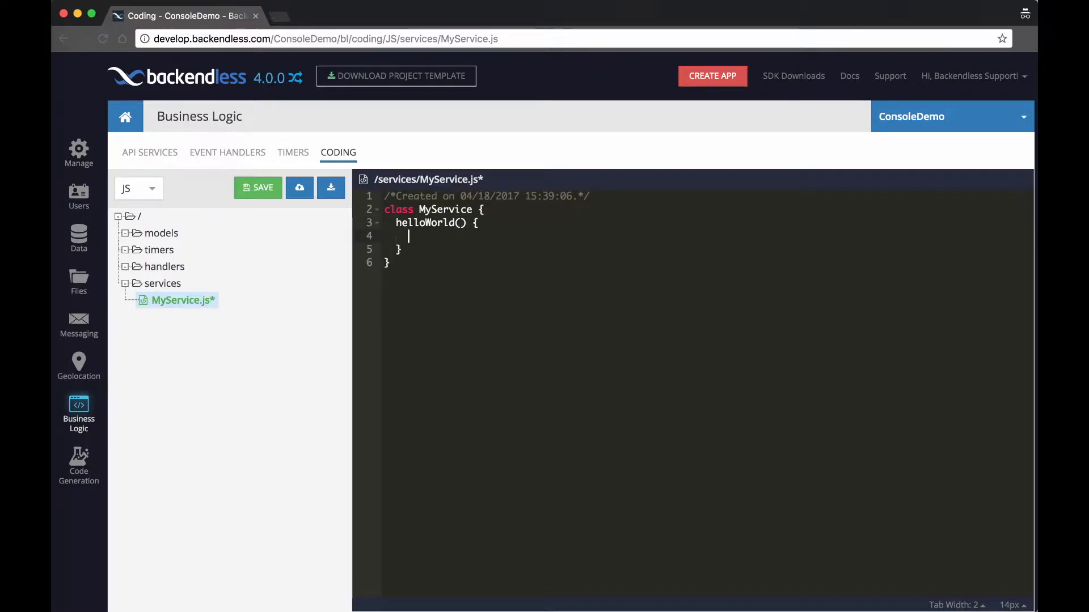
type("return")
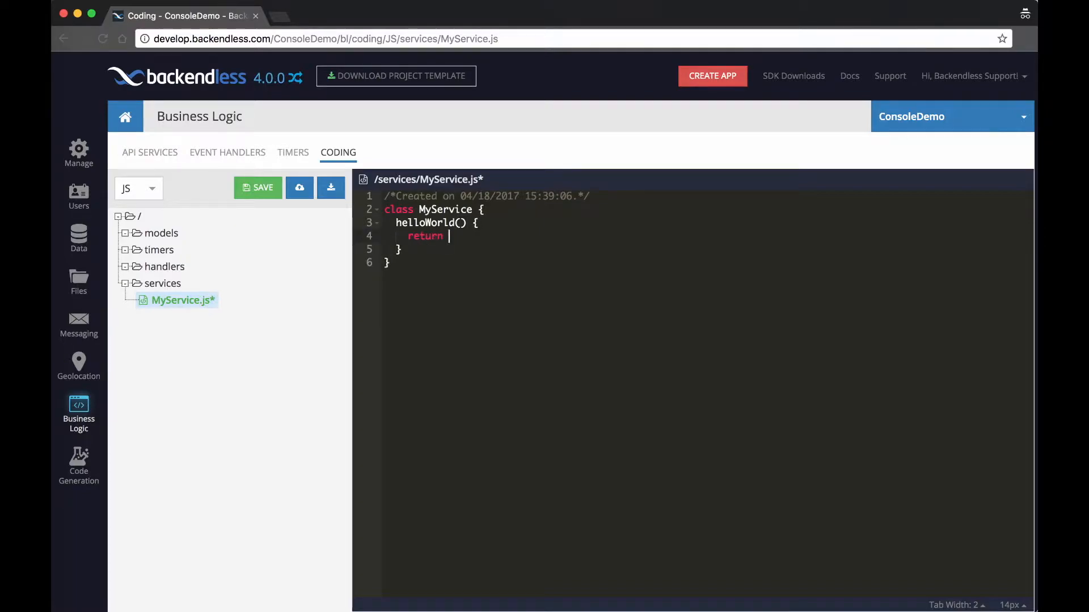
type("\"hello\";")
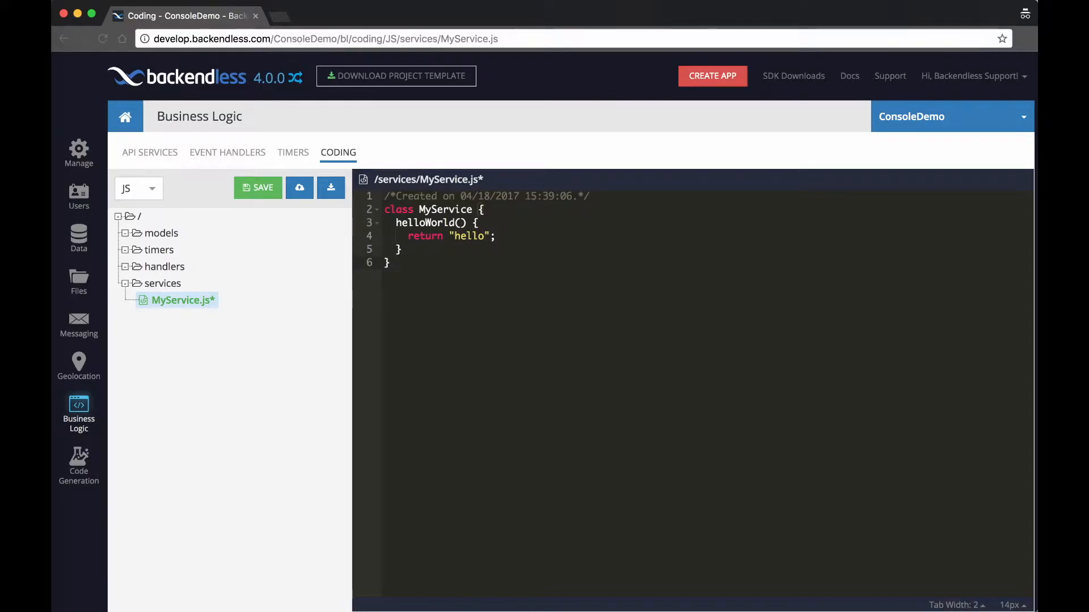
- Register the class with Backendless.ServerCode.addService(MyService)
type("Bac")
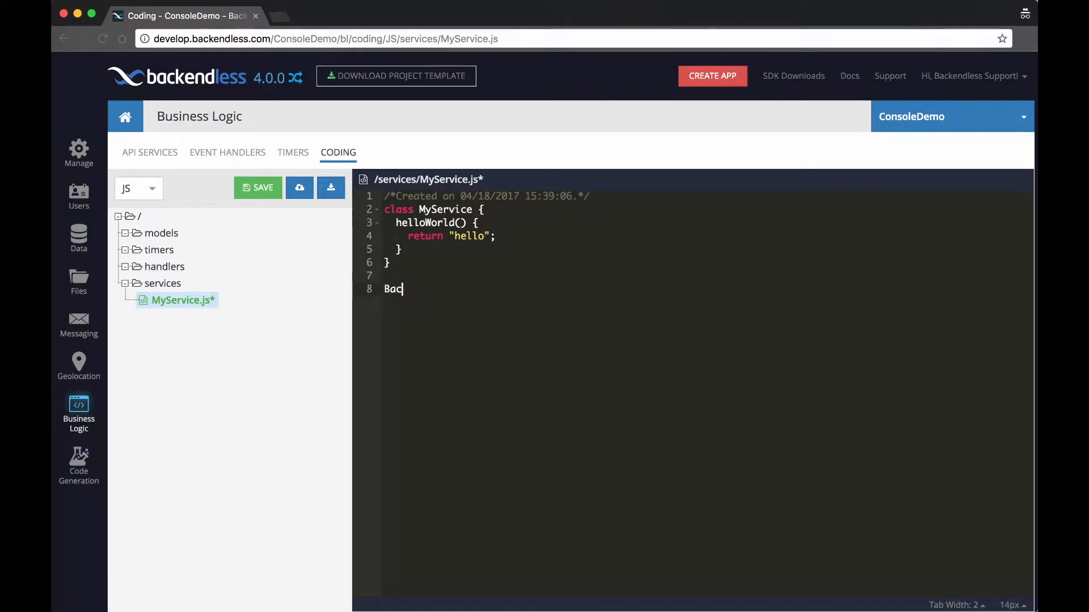
type("kendless")
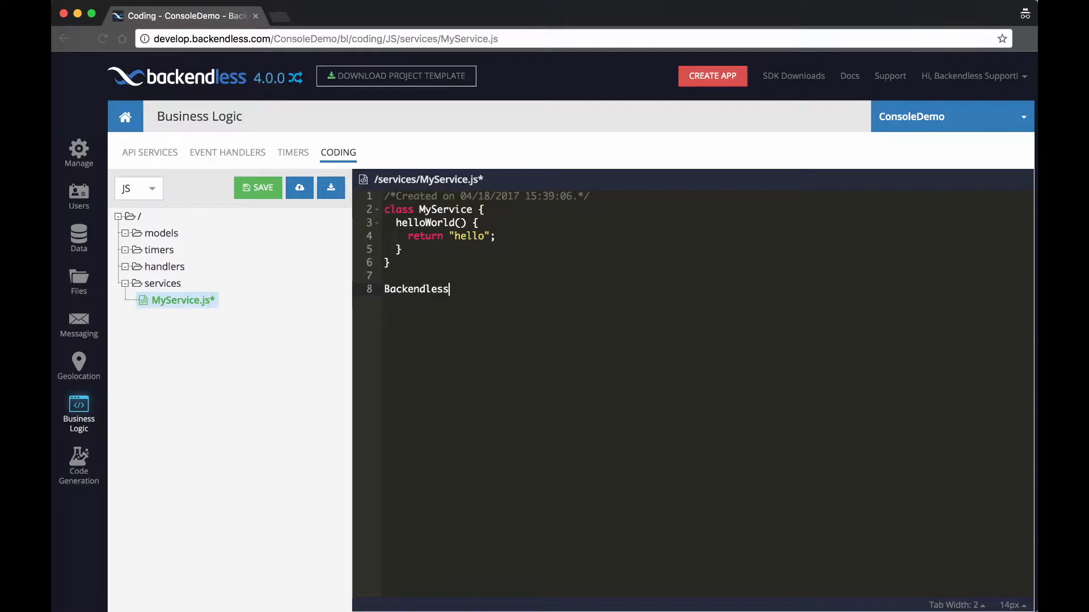
type(".Servi")
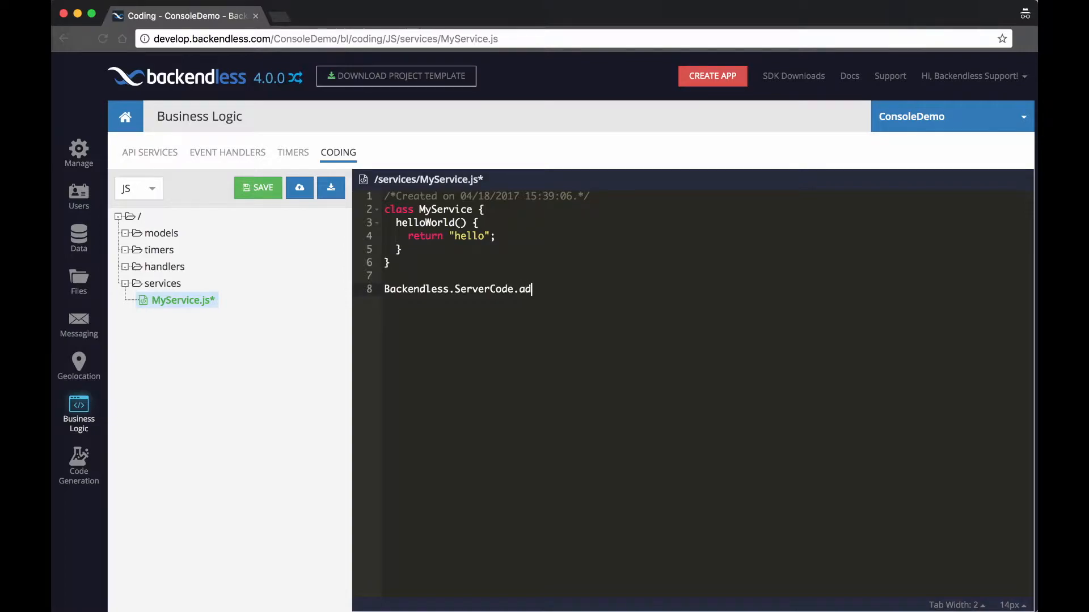
type("dService(")
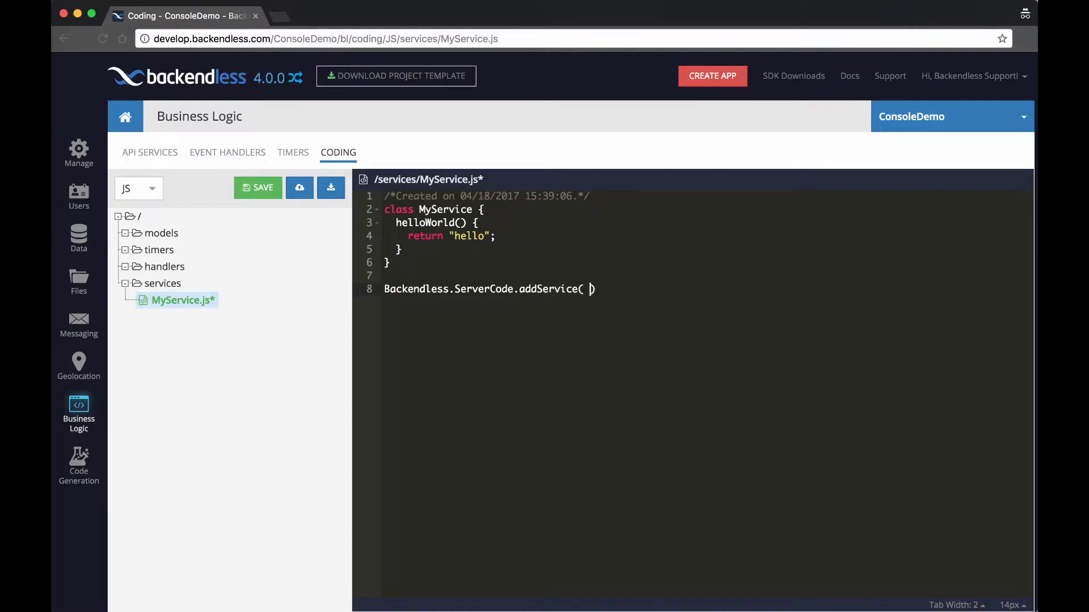
type("MyService")
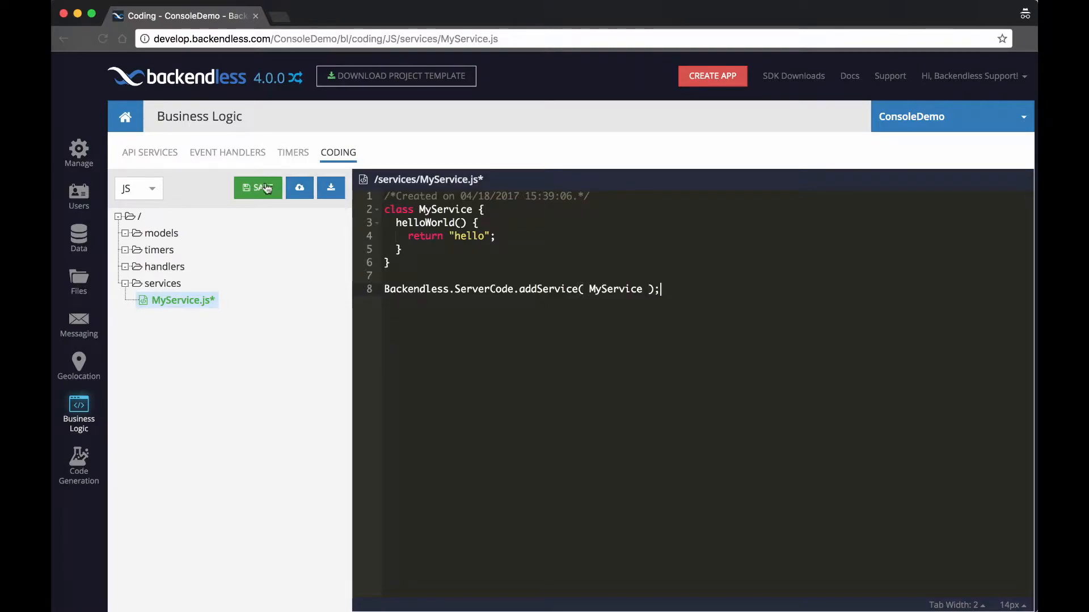
- Save MyService.js and show the deployed MyService POST /helloWorld operation
left_click(258, 187)
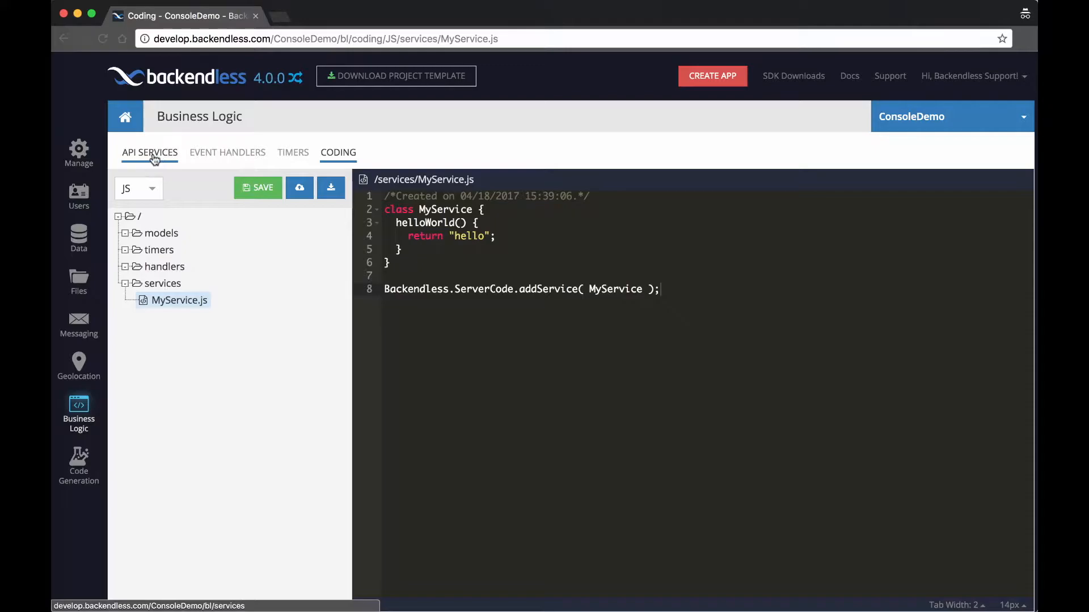
left_click(149, 152)
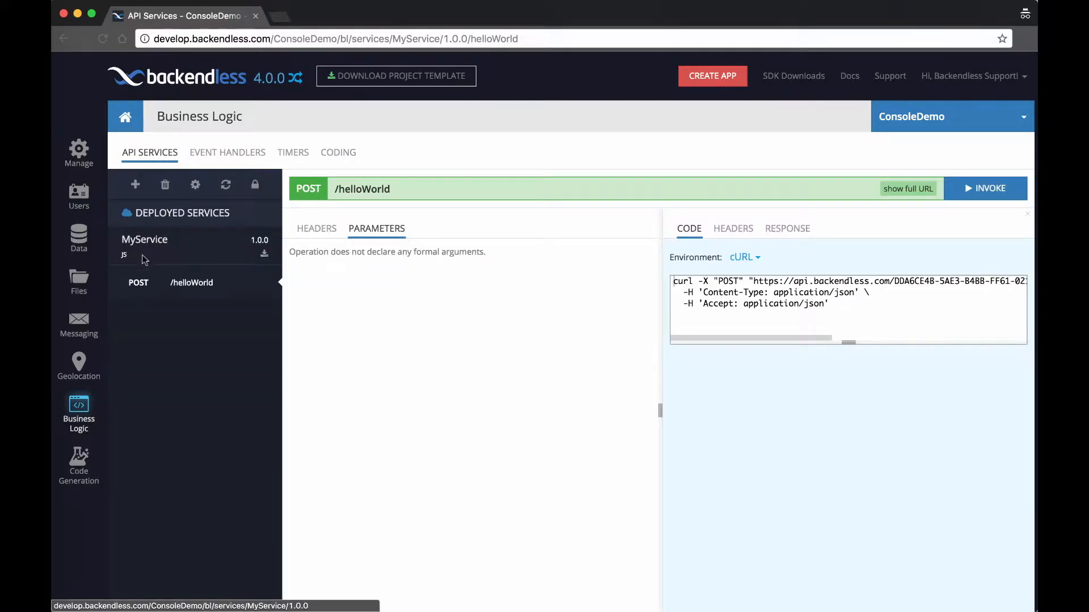
mouse_move(134, 250)
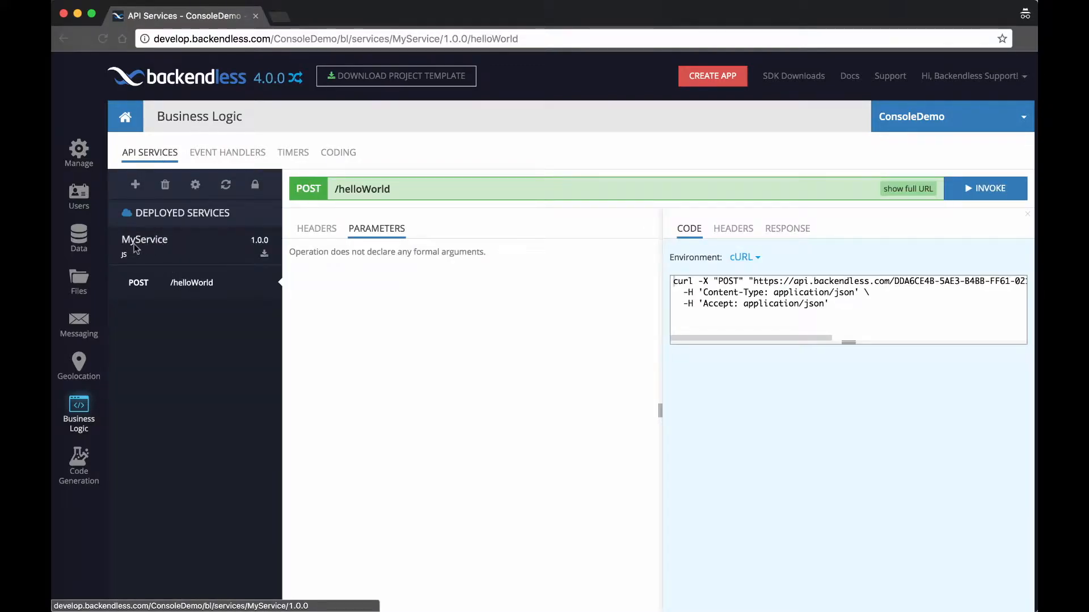
mouse_move(474, 285)
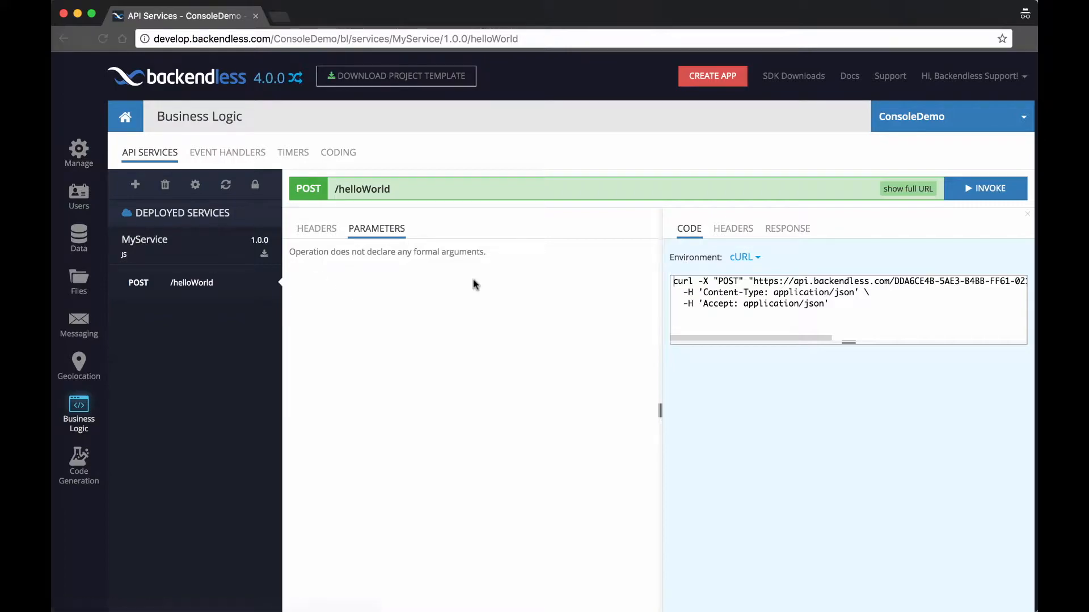
mouse_move(896, 202)
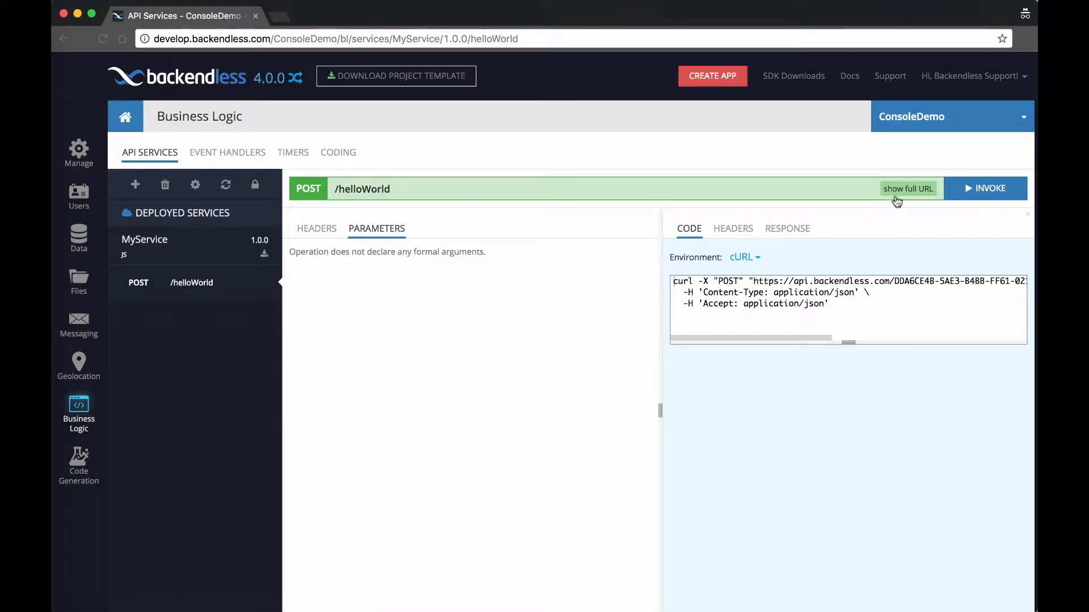
left_click(907, 188)
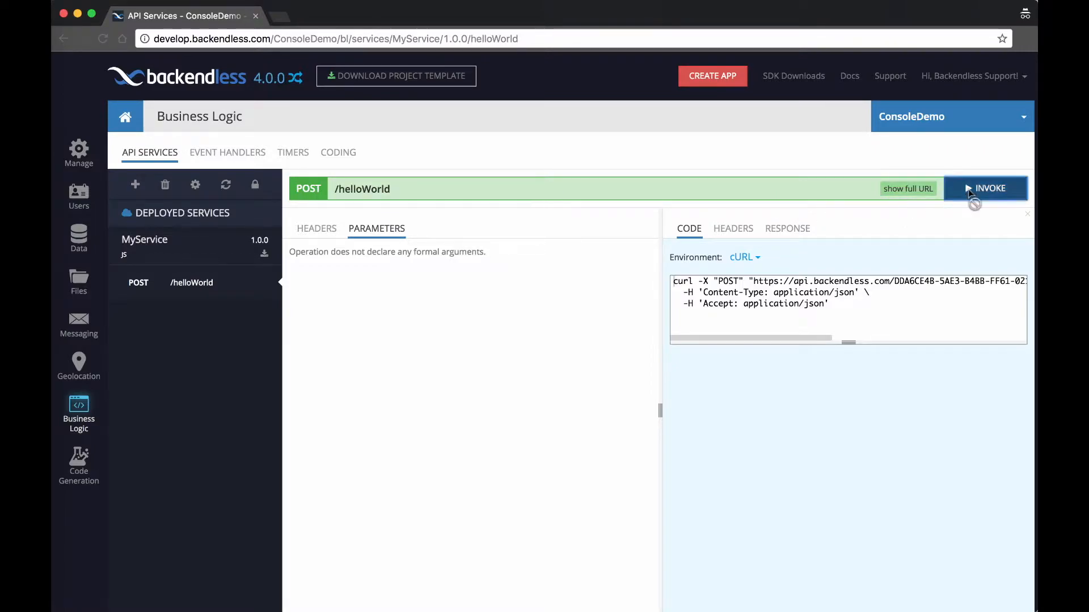
- Invoke POST /helloWorld, check the 200 OK headers and "hello" body, then return to the source
left_click(986, 188)
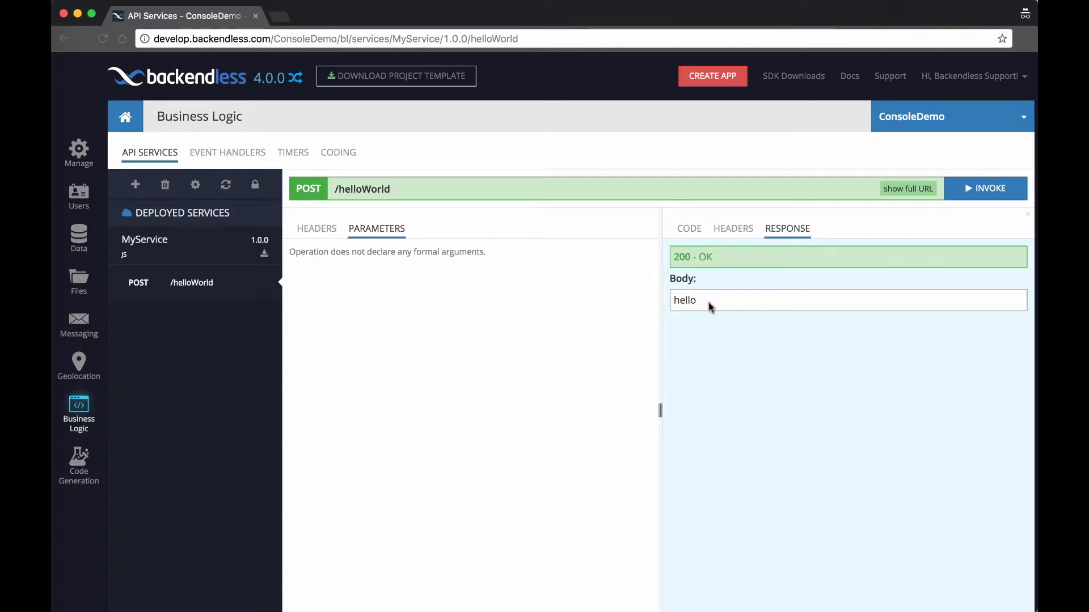
left_click(733, 228)
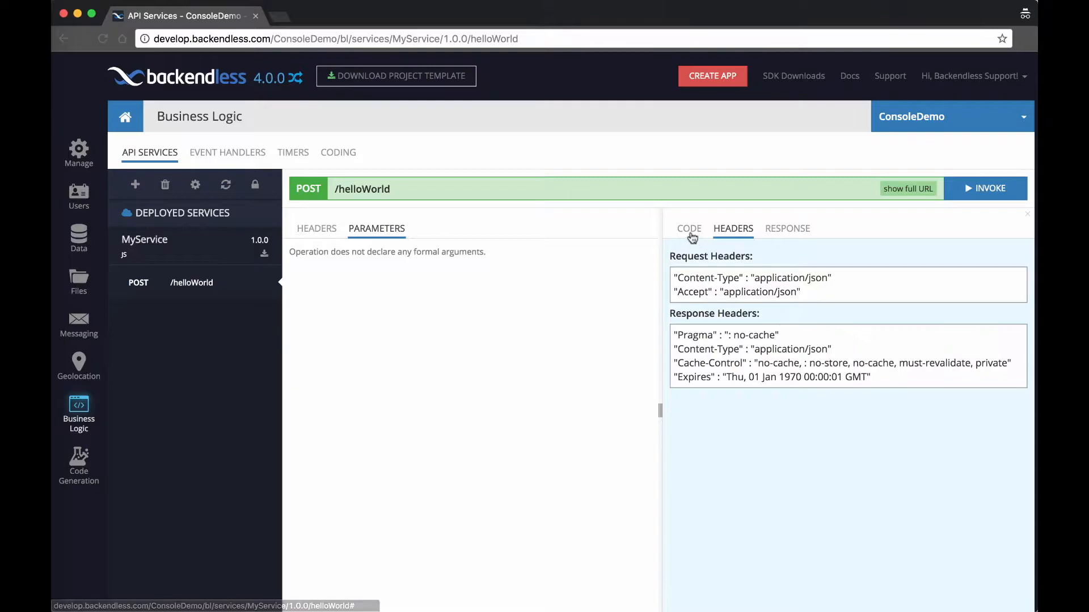
left_click(688, 228)
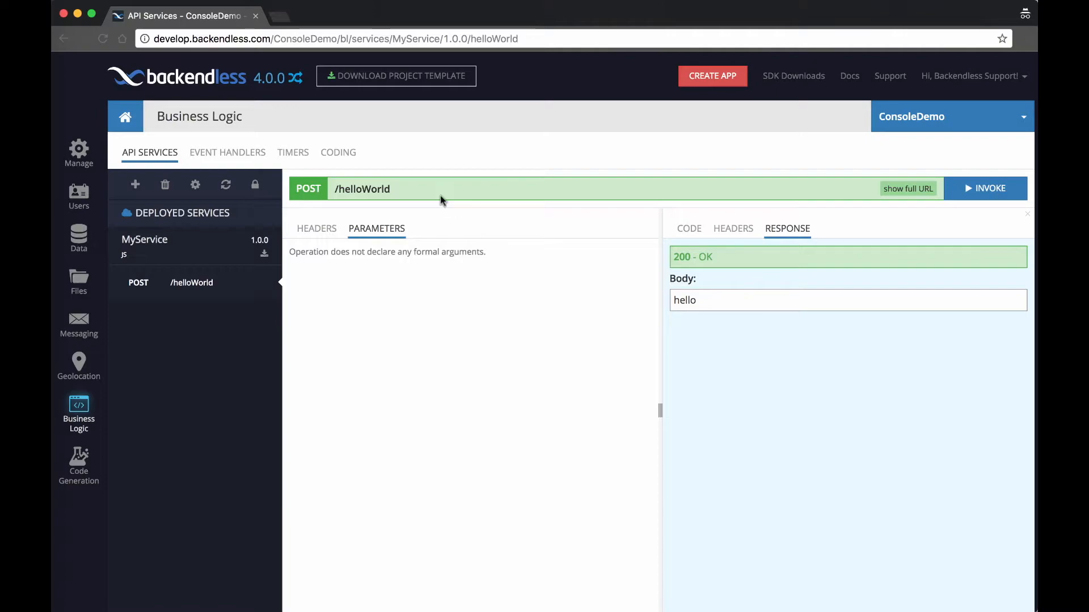
mouse_move(917, 193)
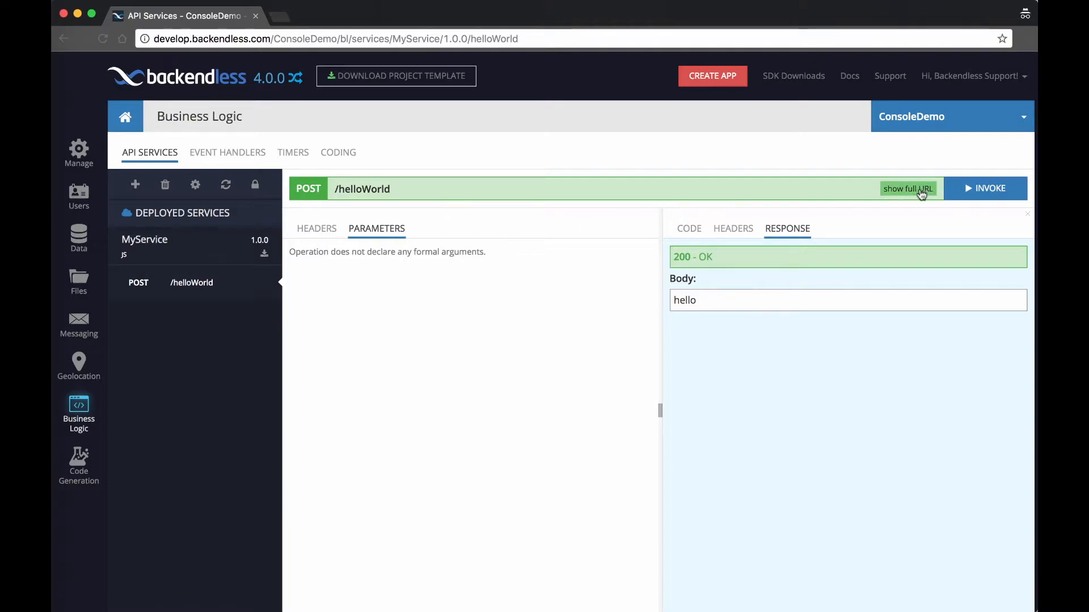
mouse_move(419, 237)
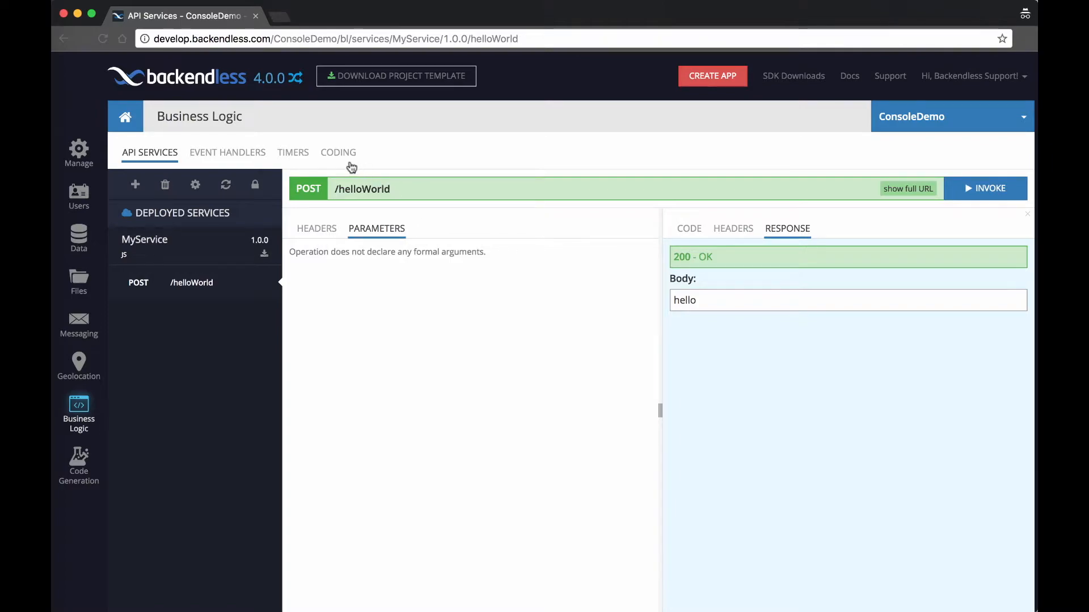
left_click(338, 152)
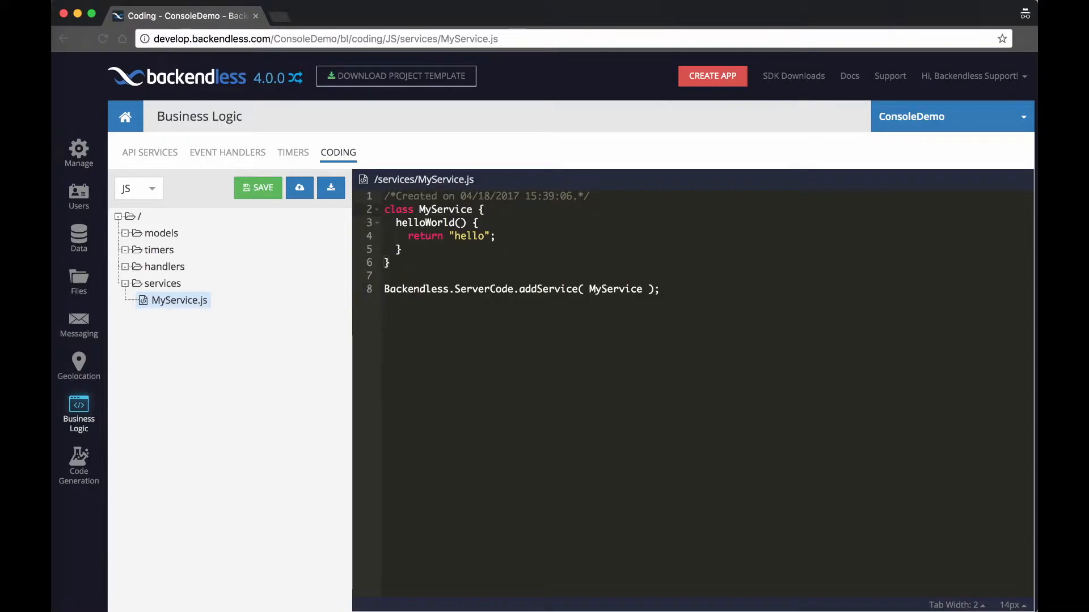
left_click(150, 152)
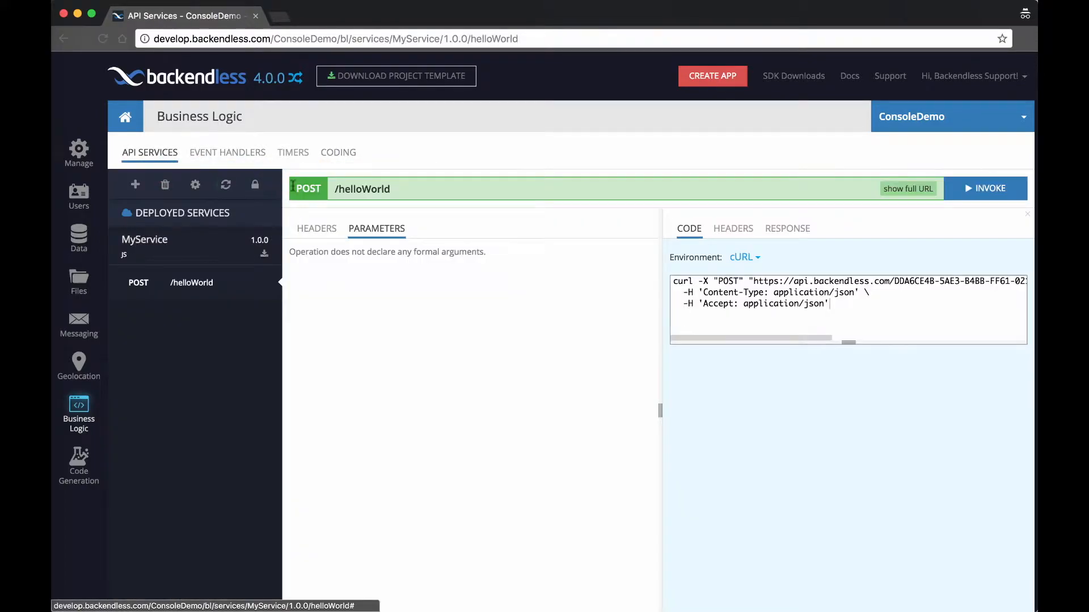
left_click(338, 152)
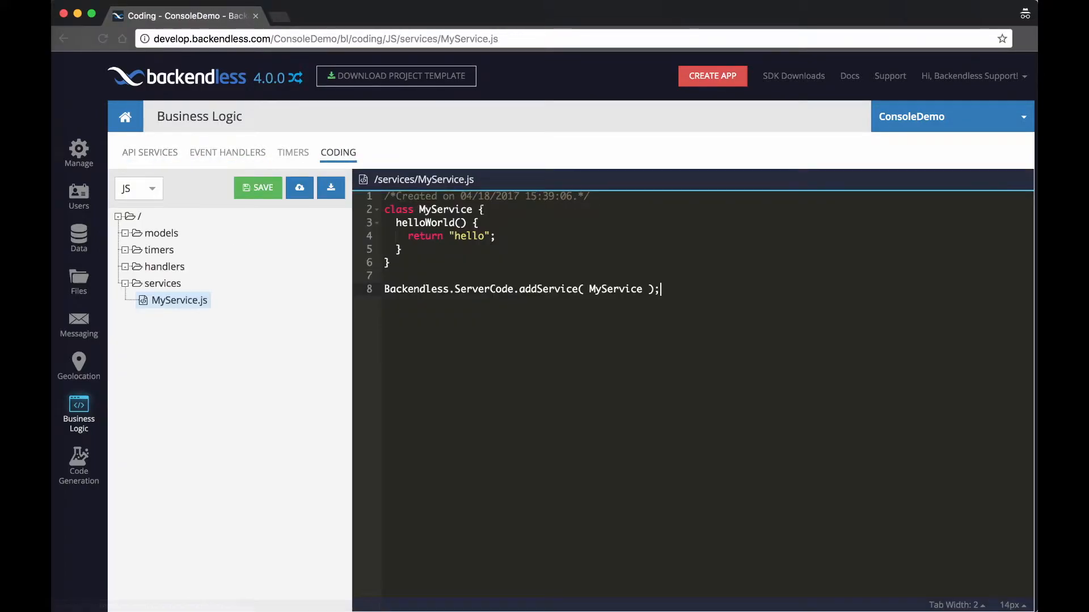
key("Enter")
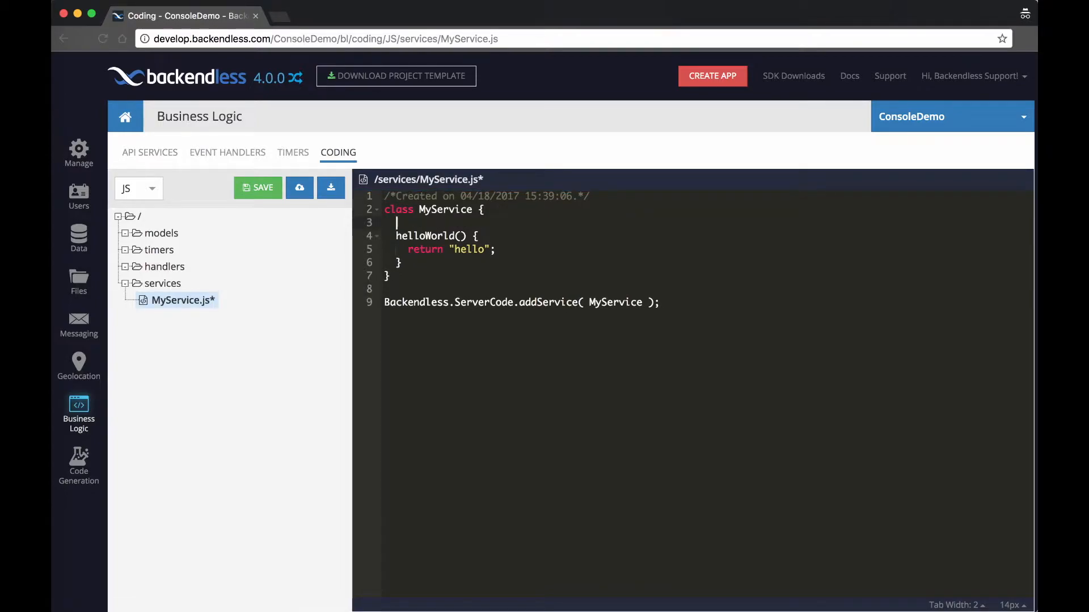
type("/**")
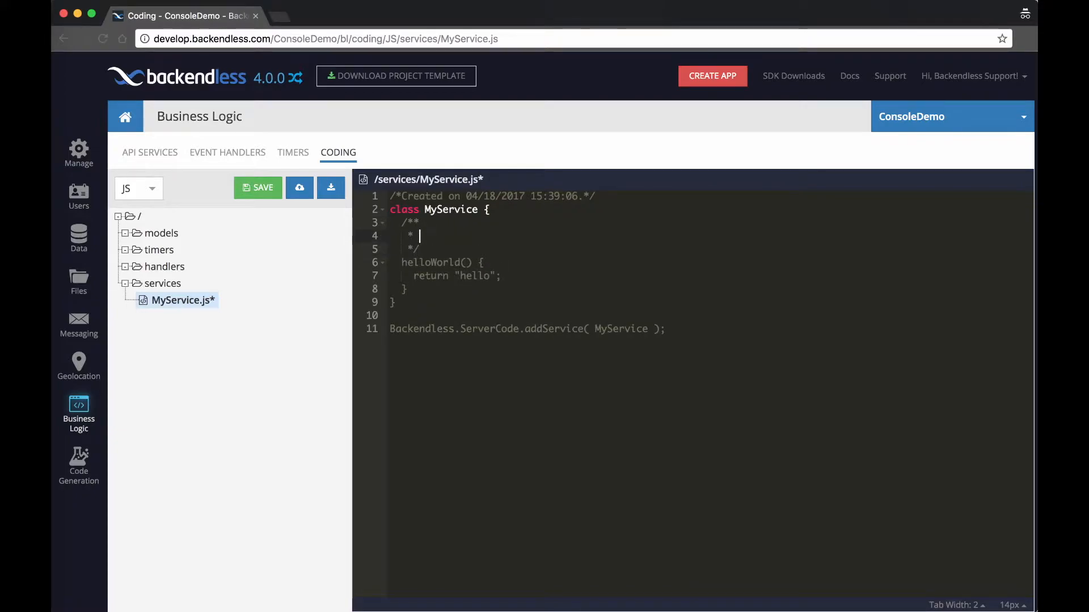
type("@ro")
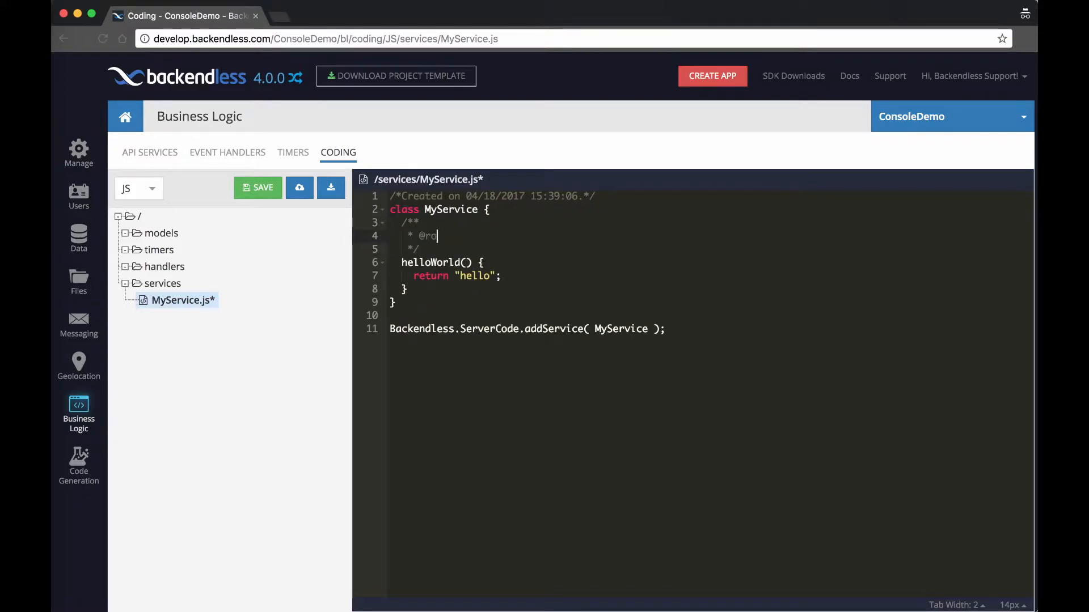
type("ute")
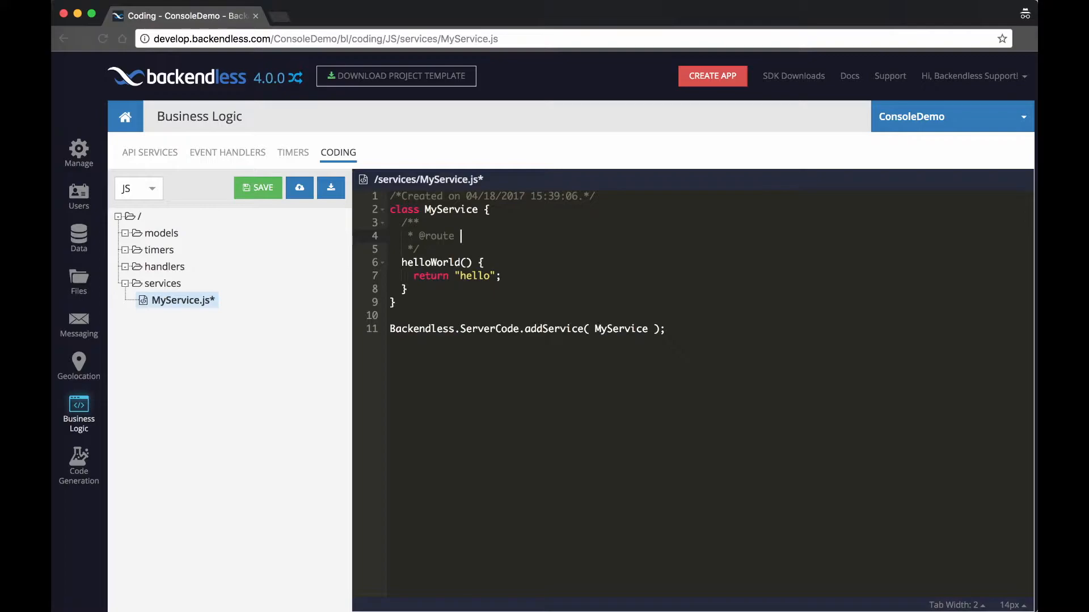
type("GET /")
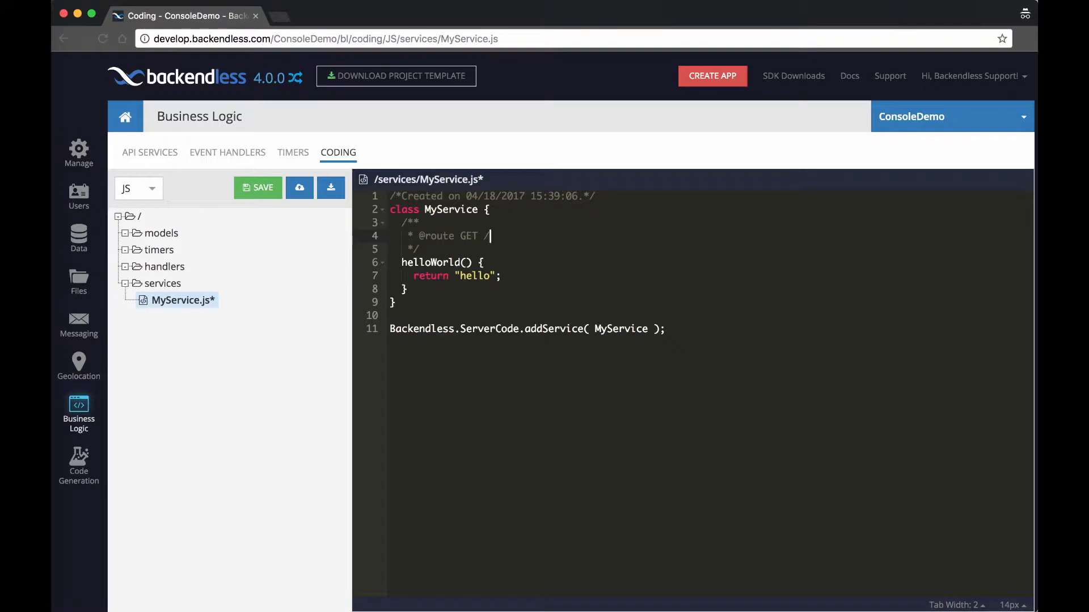
type("hello")
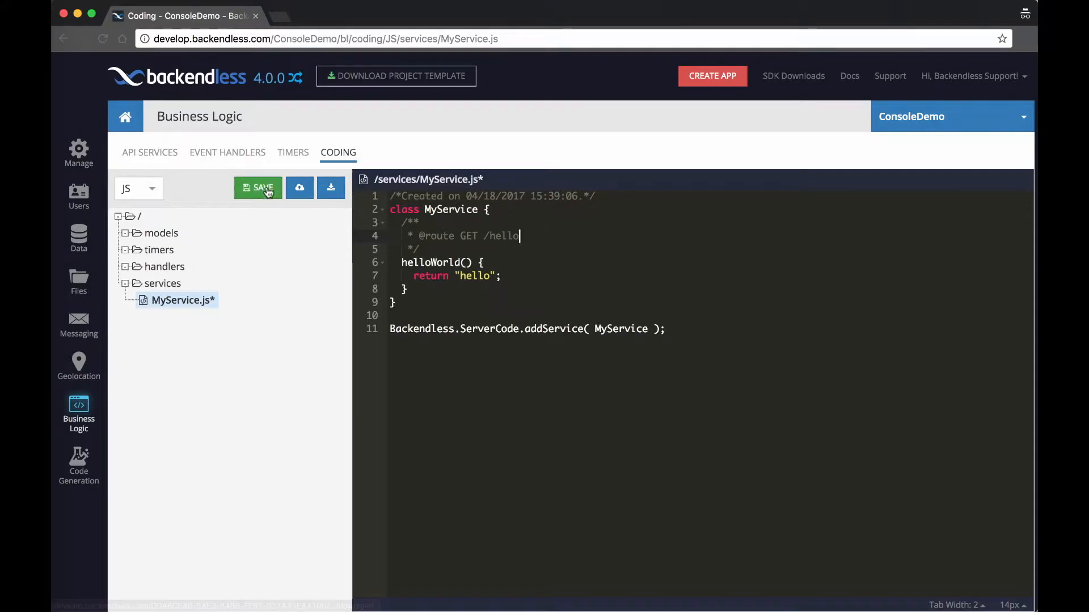
- Save and redeploy MyService.js, then invoke the new GET /hello operation
left_click(258, 187)
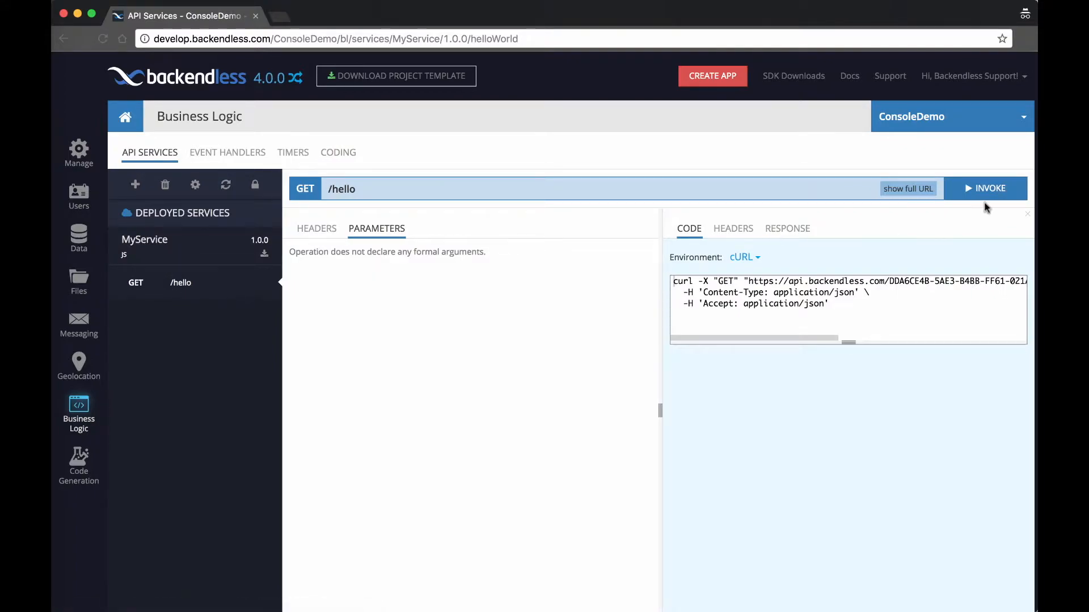
left_click(986, 188)
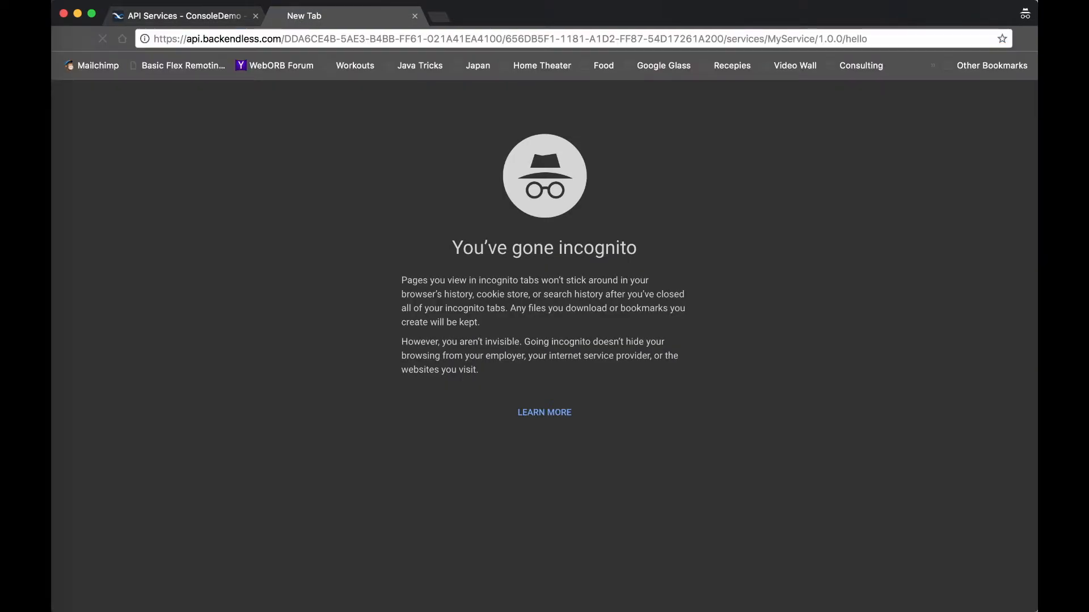
- Return from the incognito URL tab to the Backendless Console tab
left_click(184, 15)
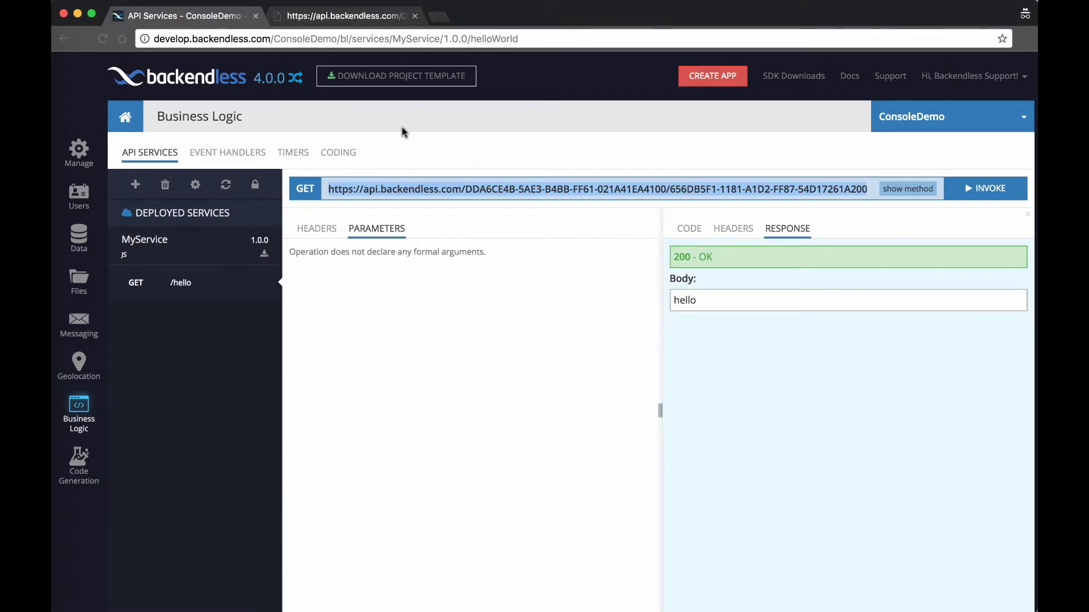
left_click(338, 152)
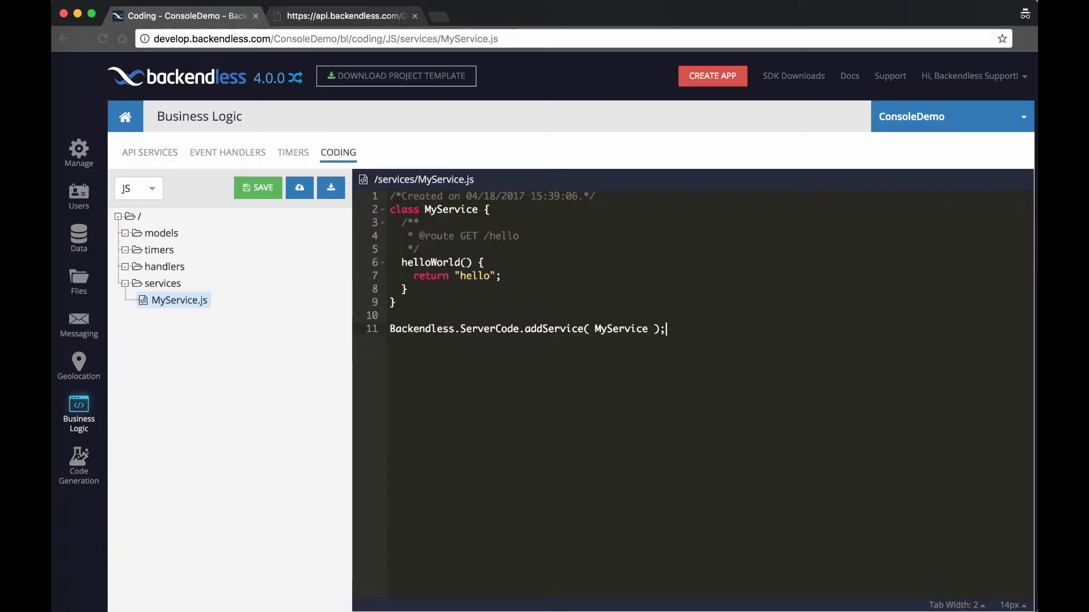
type("name")
left_click(535, 276)
type(" + ")
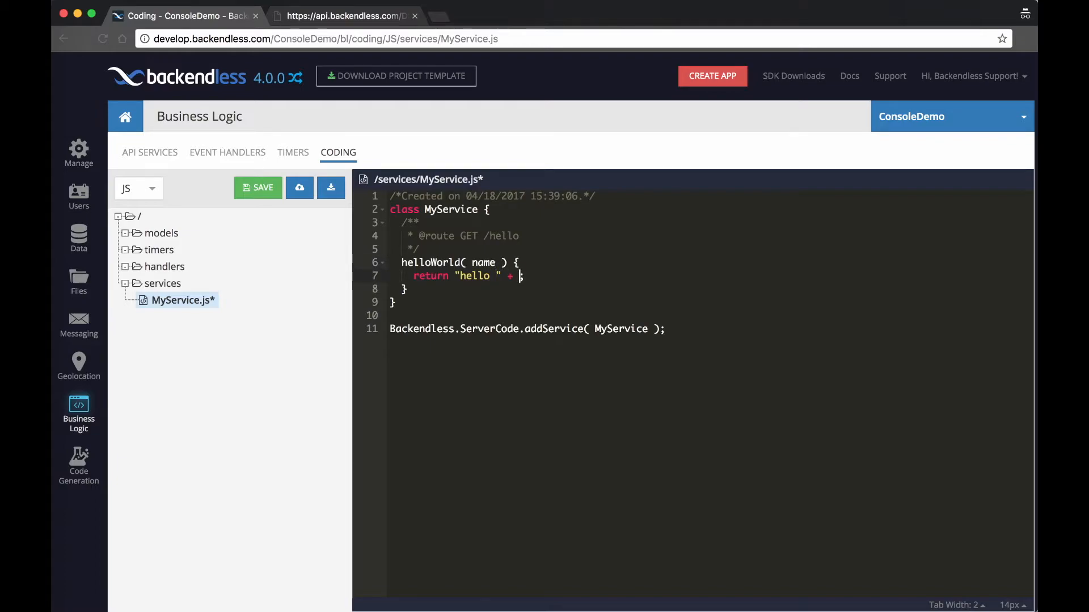
type("name;")
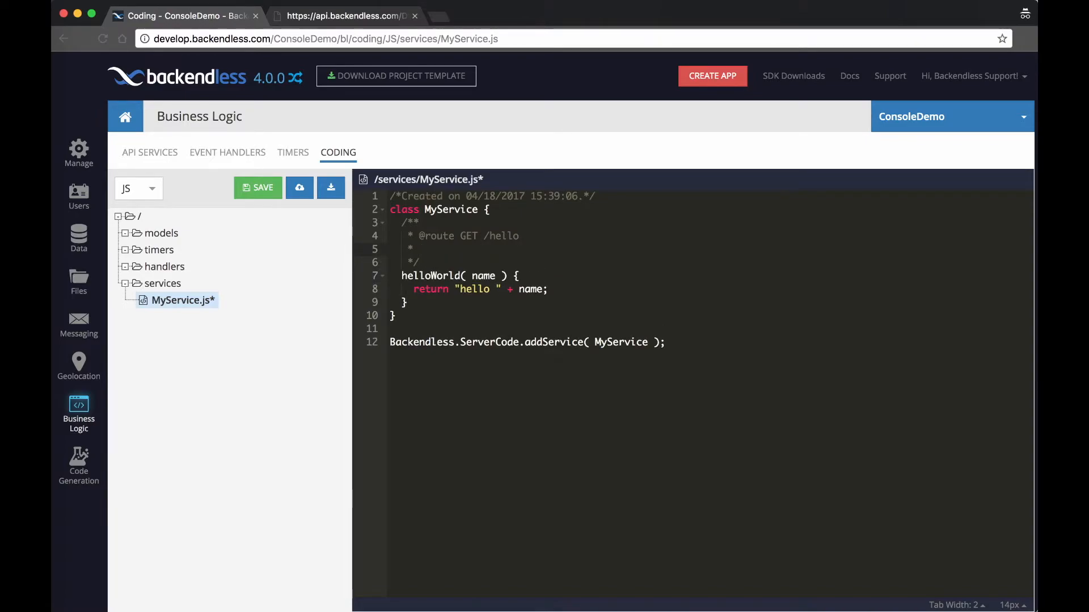
type("@param")
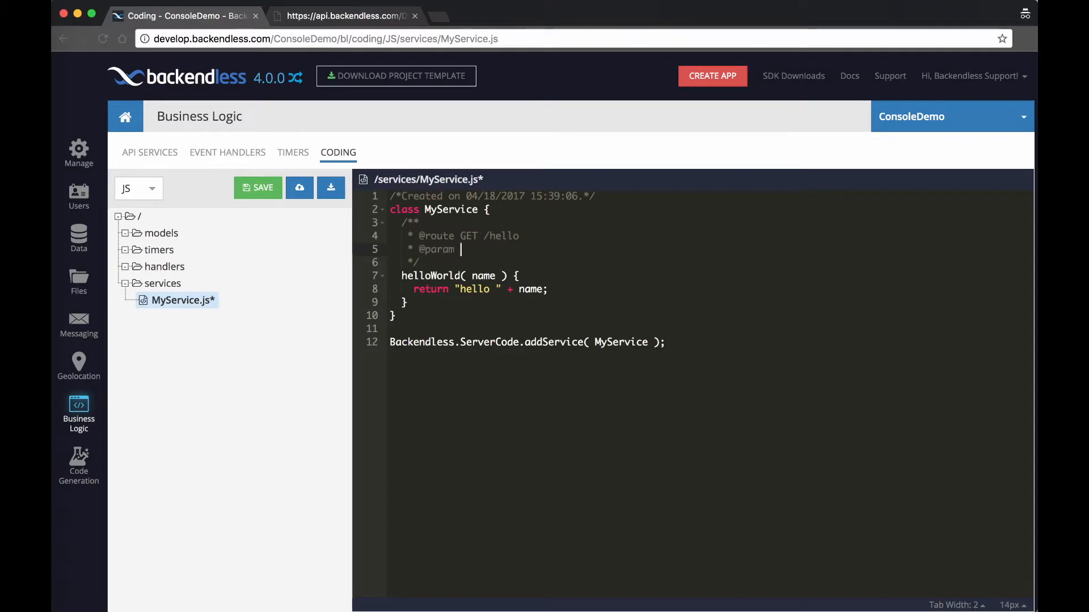
type("{string} name")
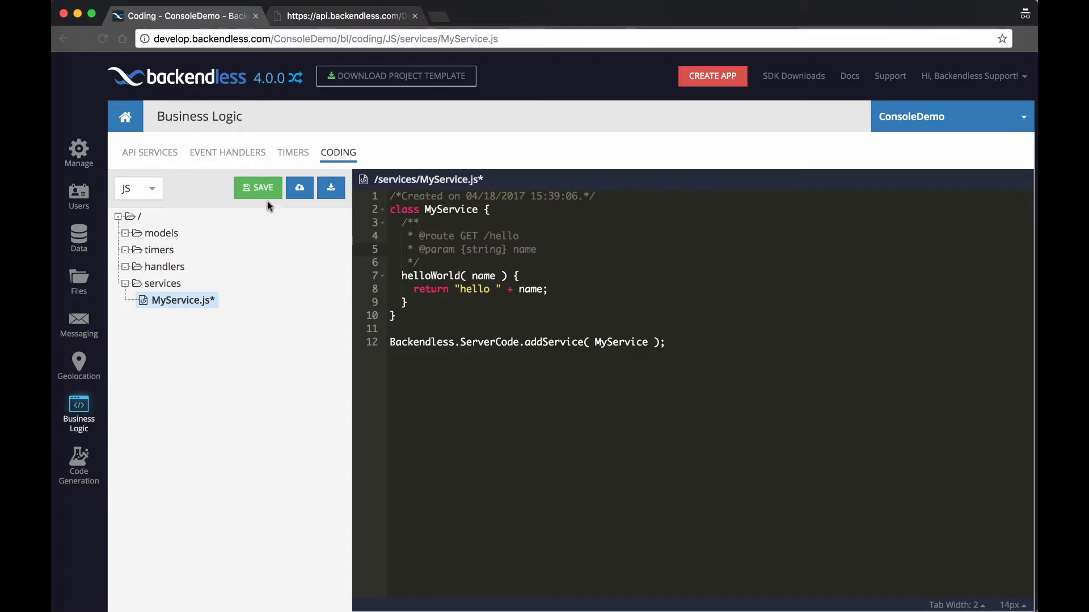
left_click(258, 187)
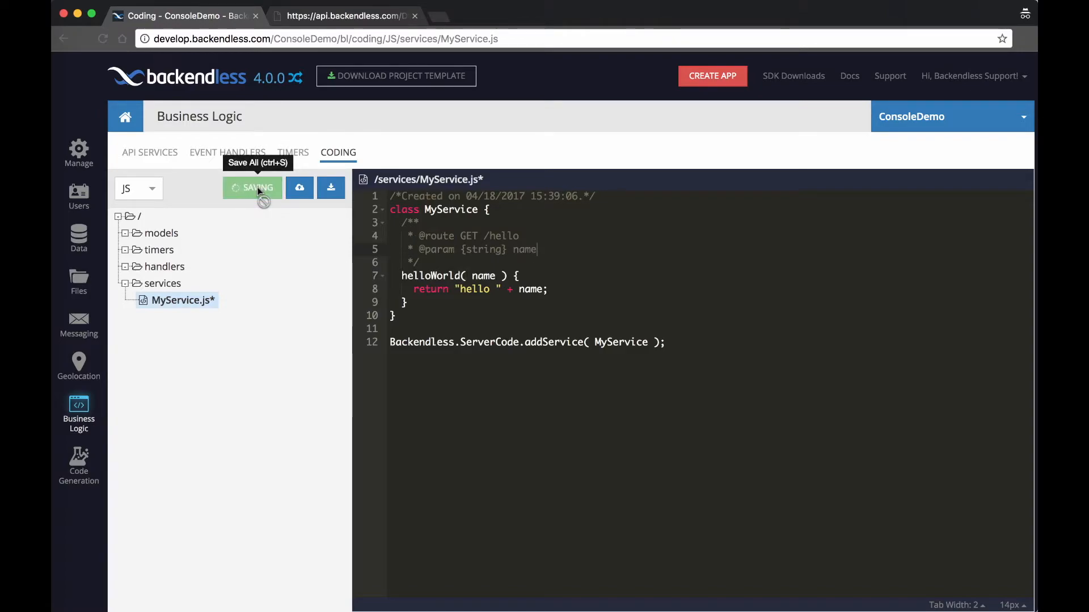
left_click(258, 187)
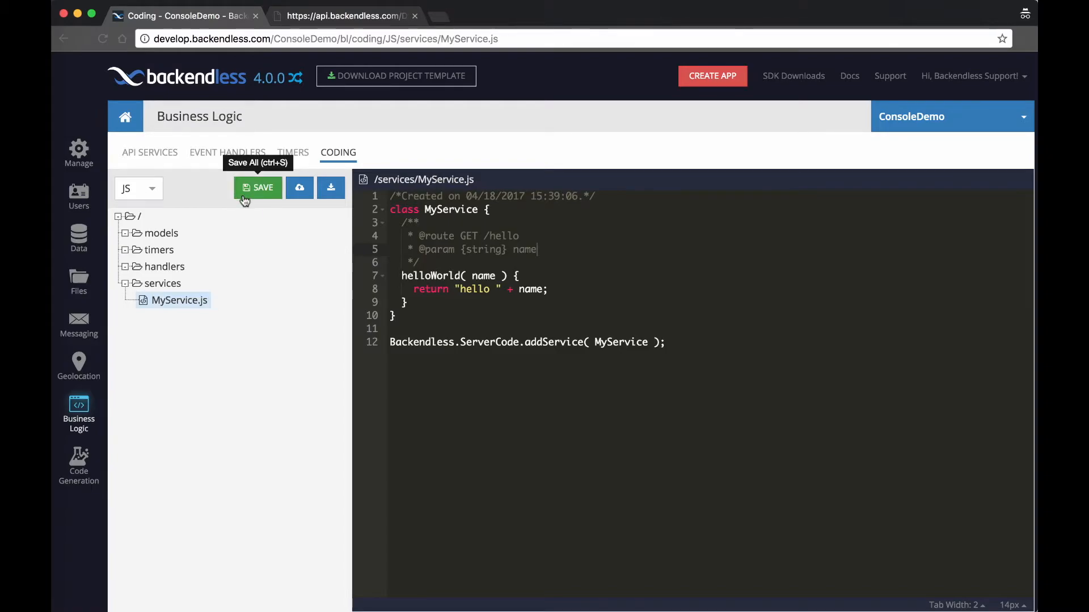
- Invoke GET /hello with name Mark and get back "hello Mark"
left_click(149, 152)
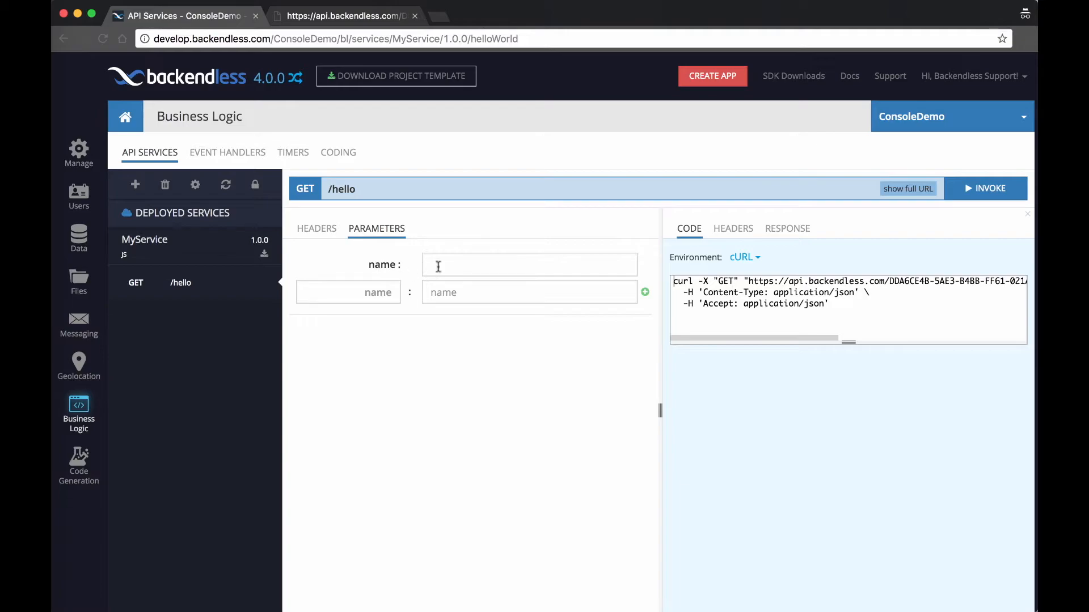
left_click(529, 265)
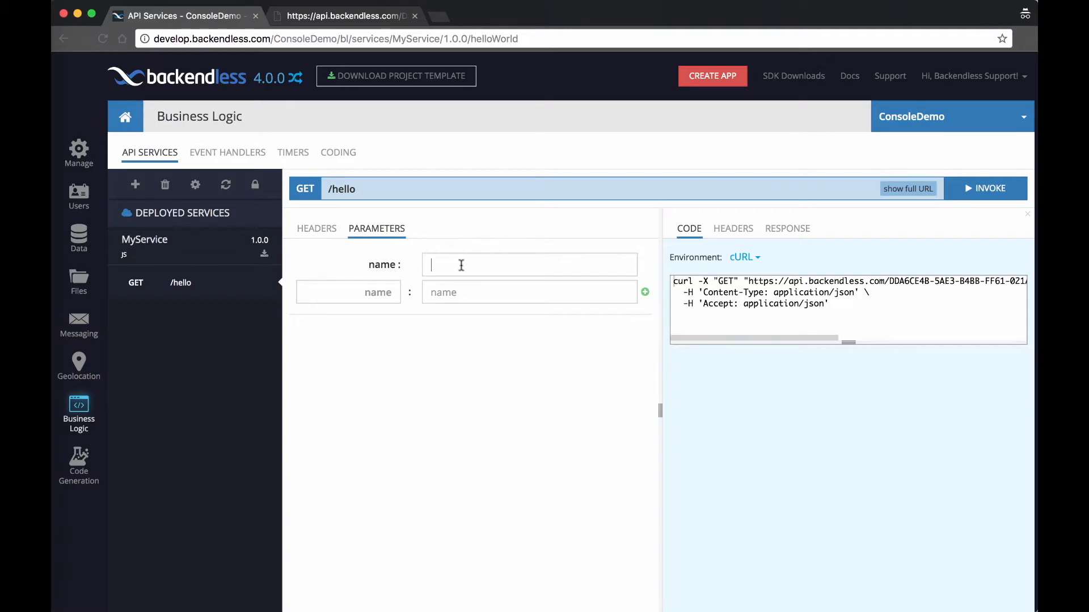
type("Mark")
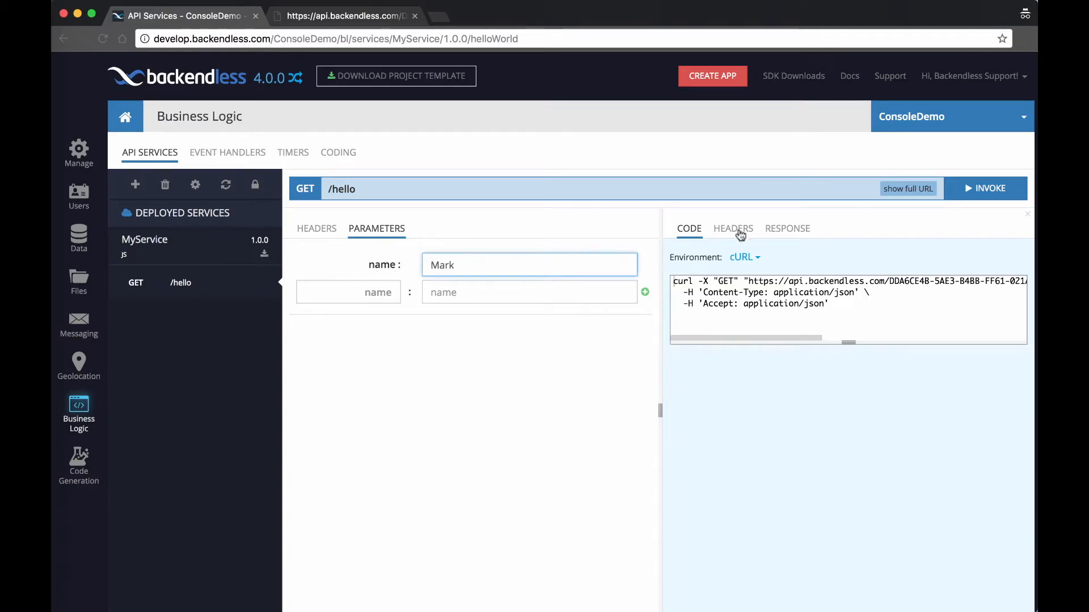
left_click(986, 188)
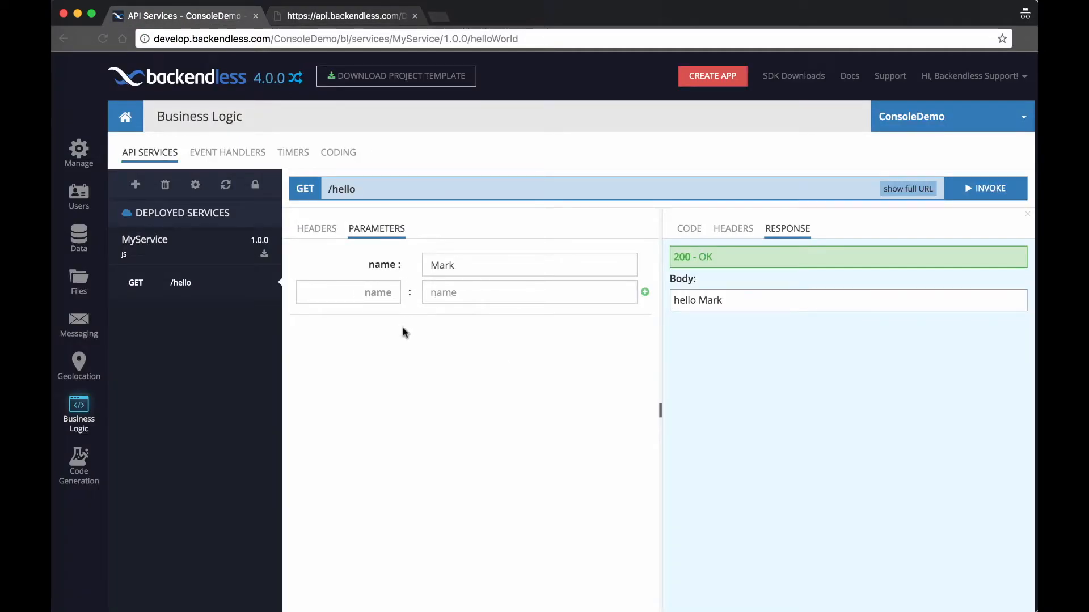
mouse_move(526, 282)
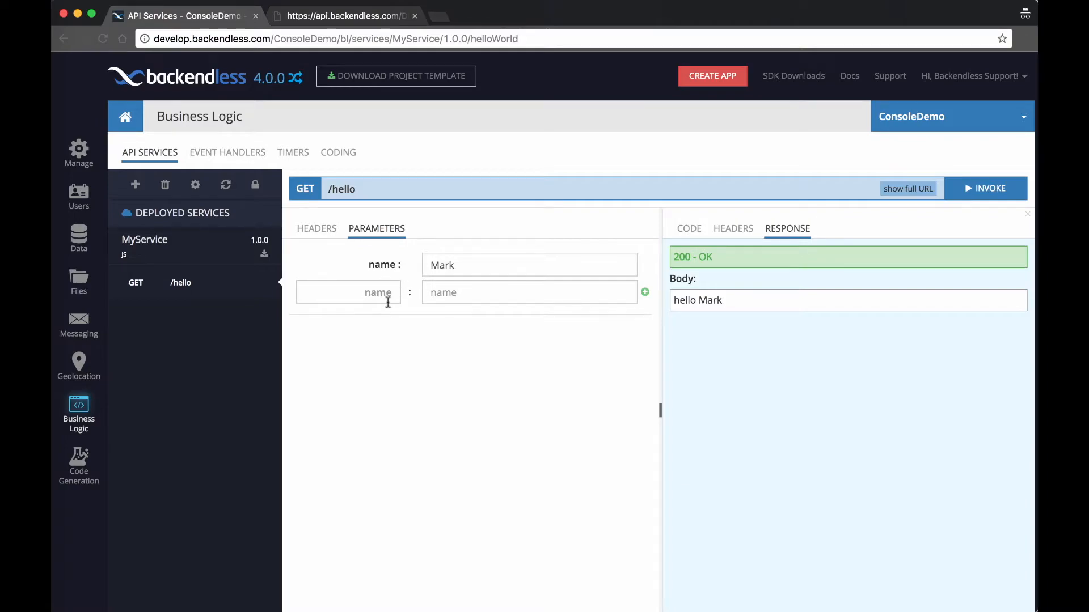
mouse_move(316, 233)
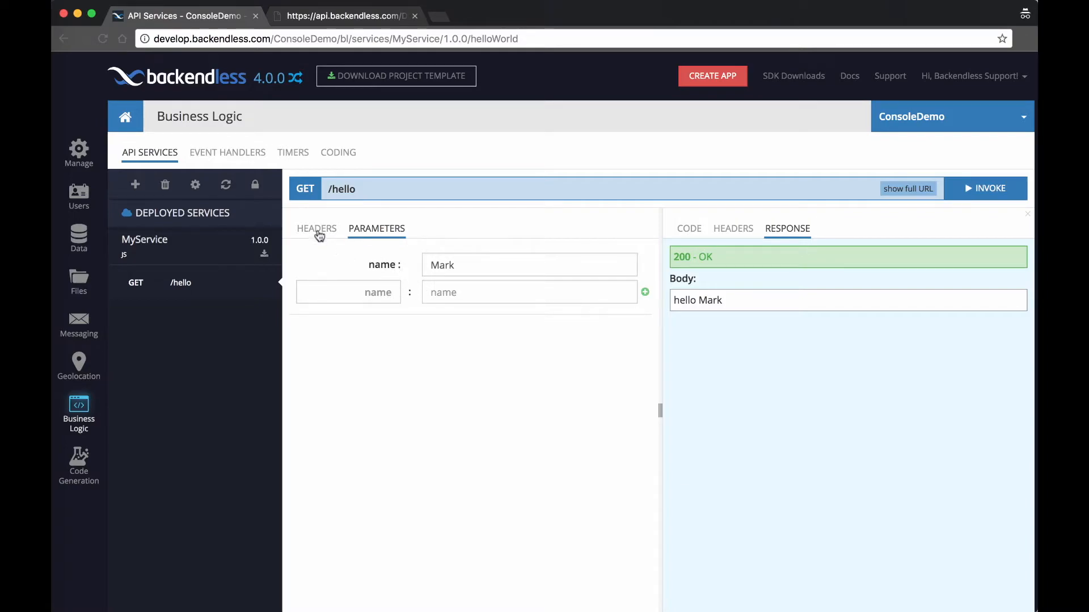
- Show the request headers, open and dismiss the user-impersonation login, then return to the source
left_click(317, 228)
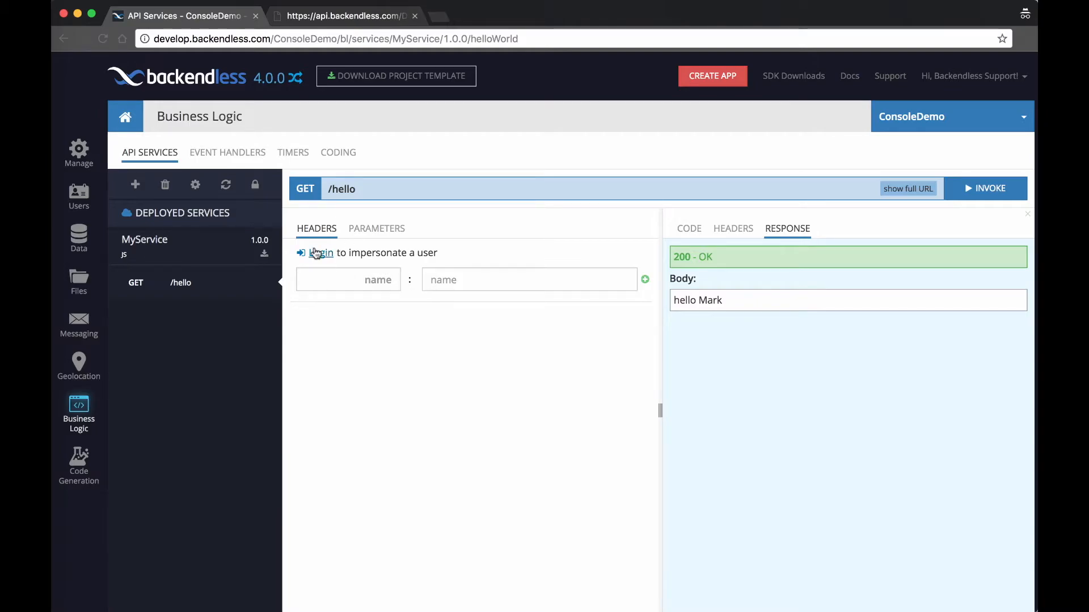
left_click(321, 253)
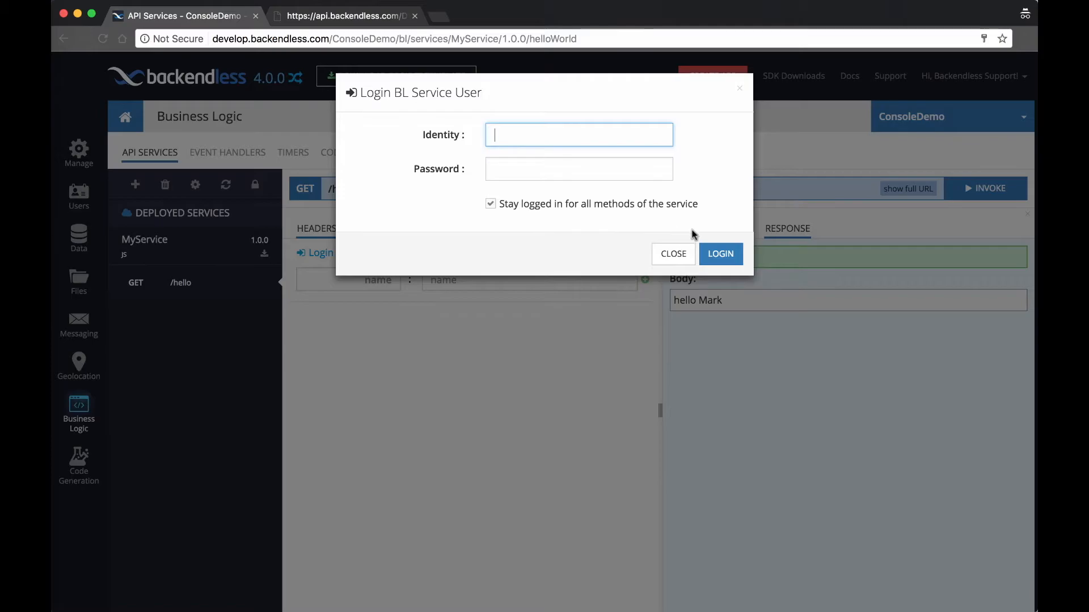
left_click(672, 253)
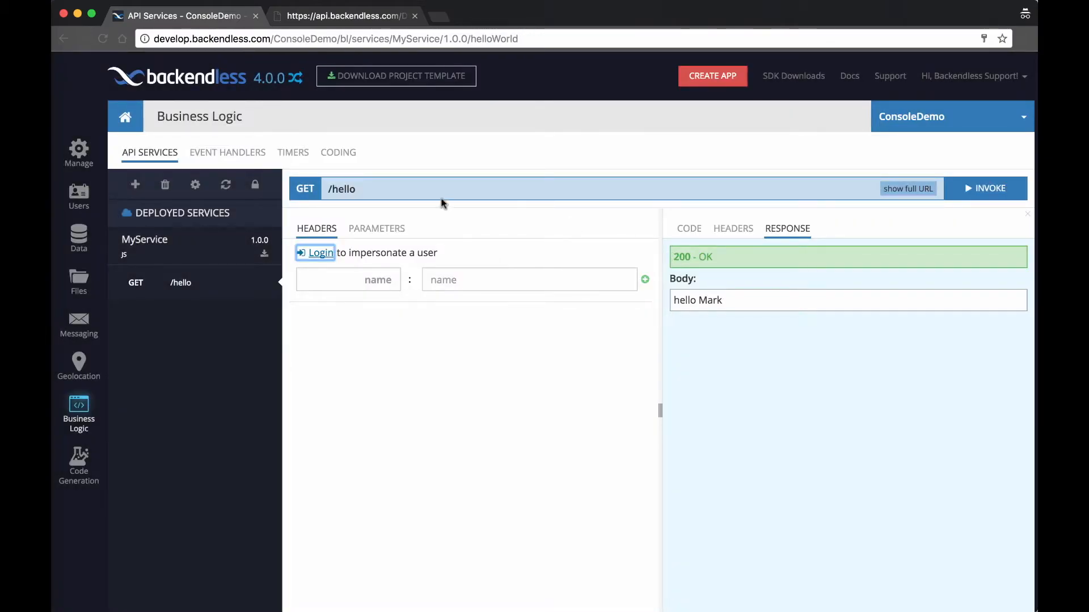
left_click(338, 152)
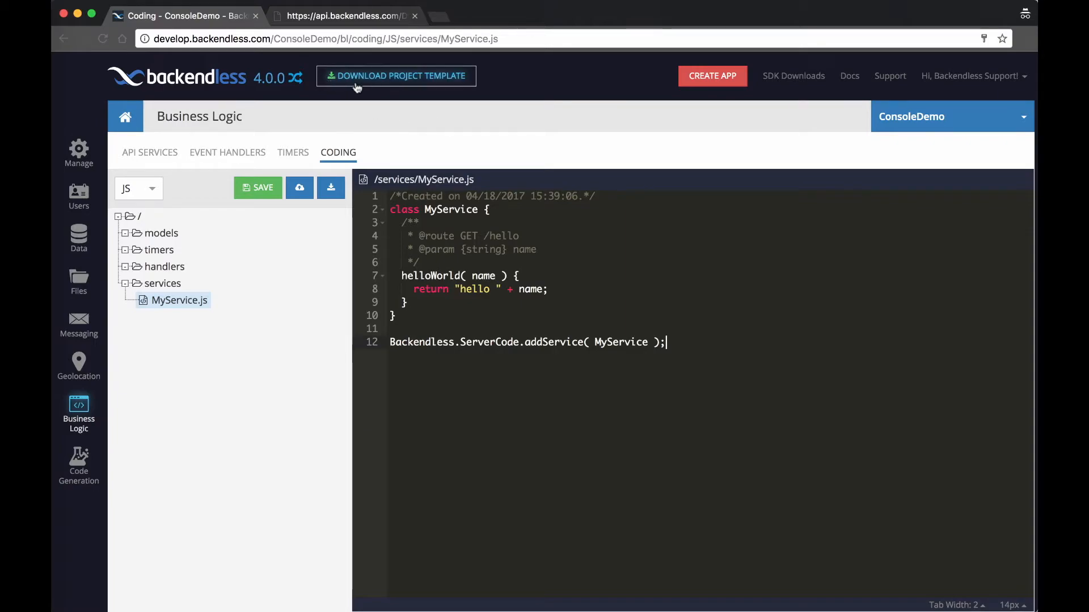
mouse_move(436, 88)
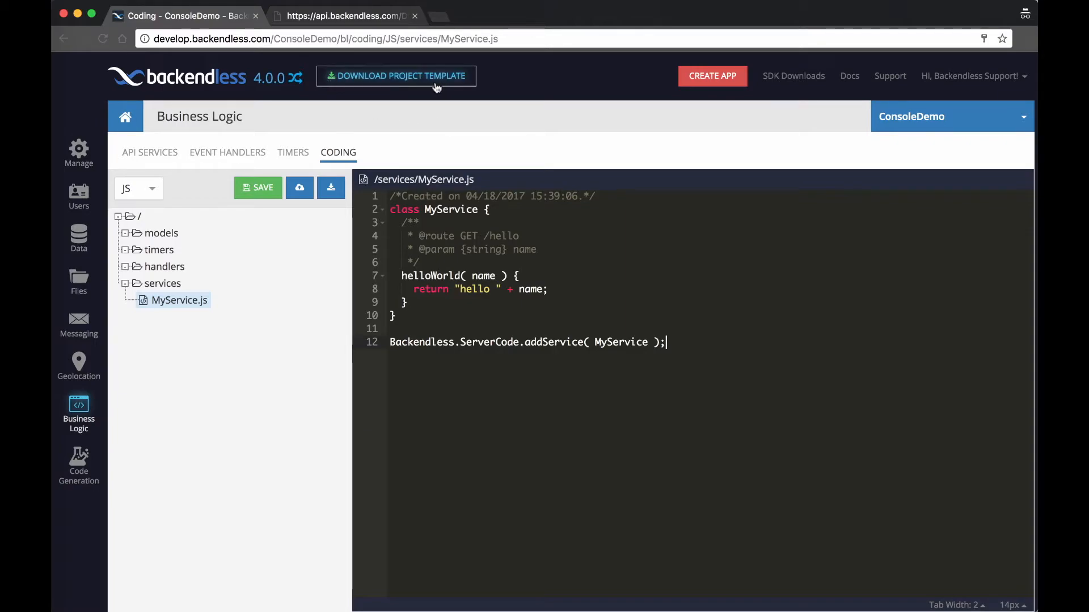
- Bring up the Download Project Template window from the Coding area
left_click(396, 76)
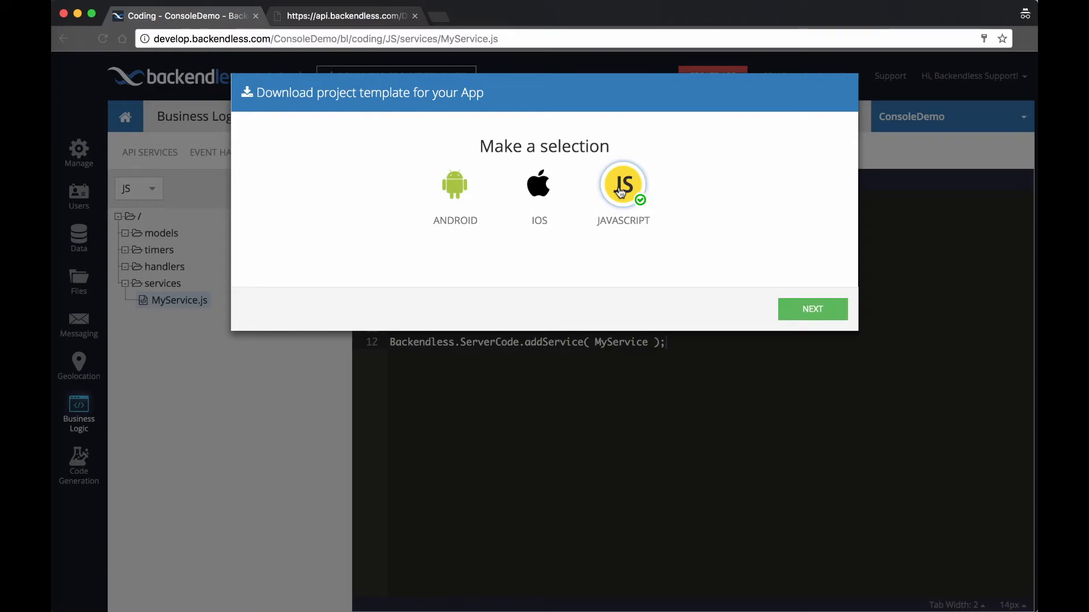
mouse_move(781, 292)
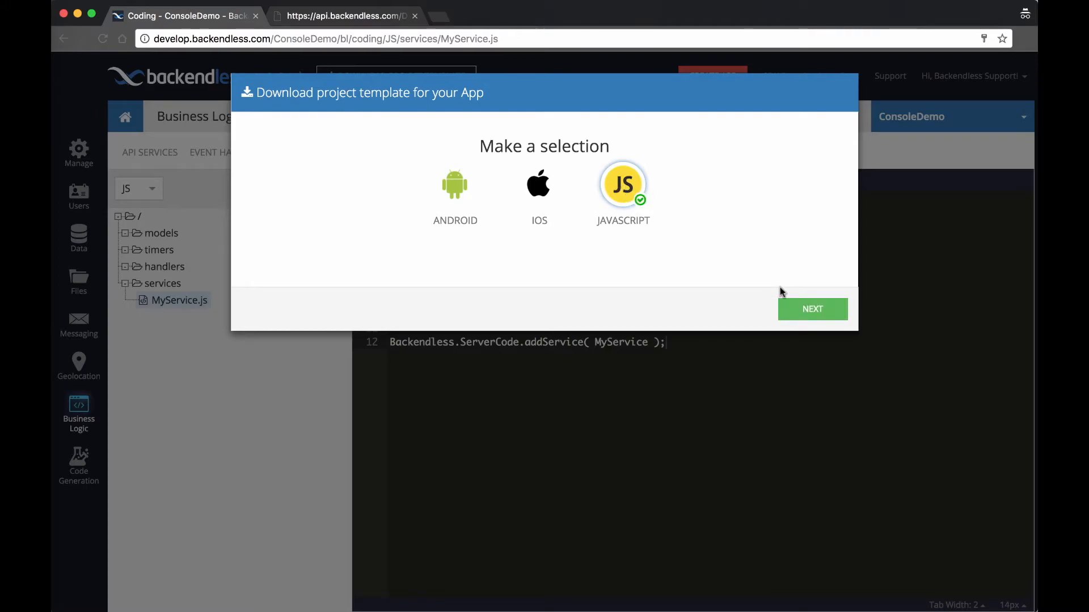
- Download the JavaScript API-SERVICE template, opening as the ConsoleDemo project in the IDE
left_click(813, 309)
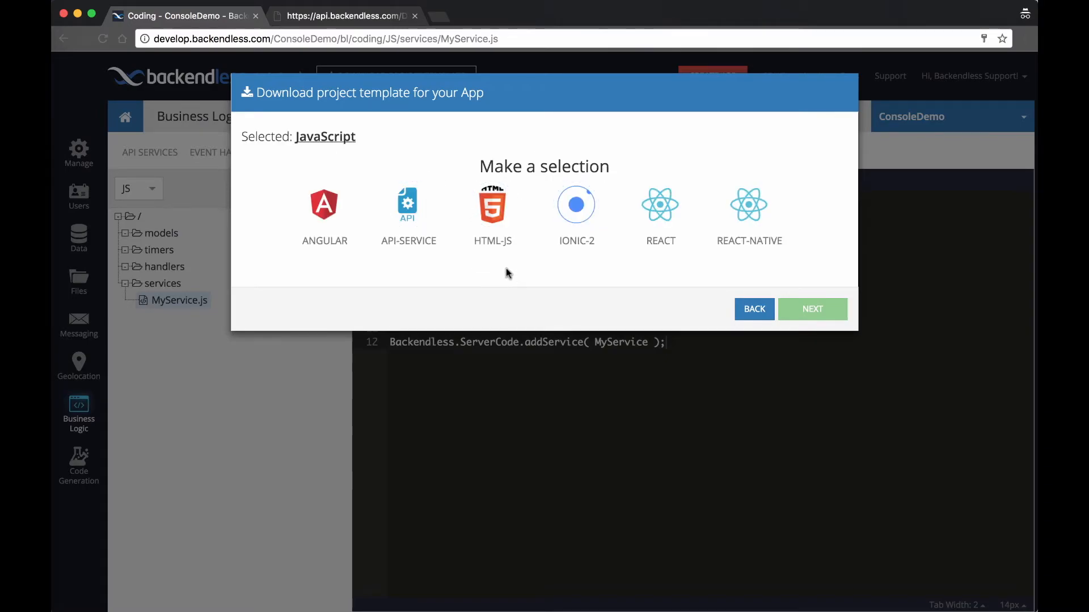
left_click(408, 204)
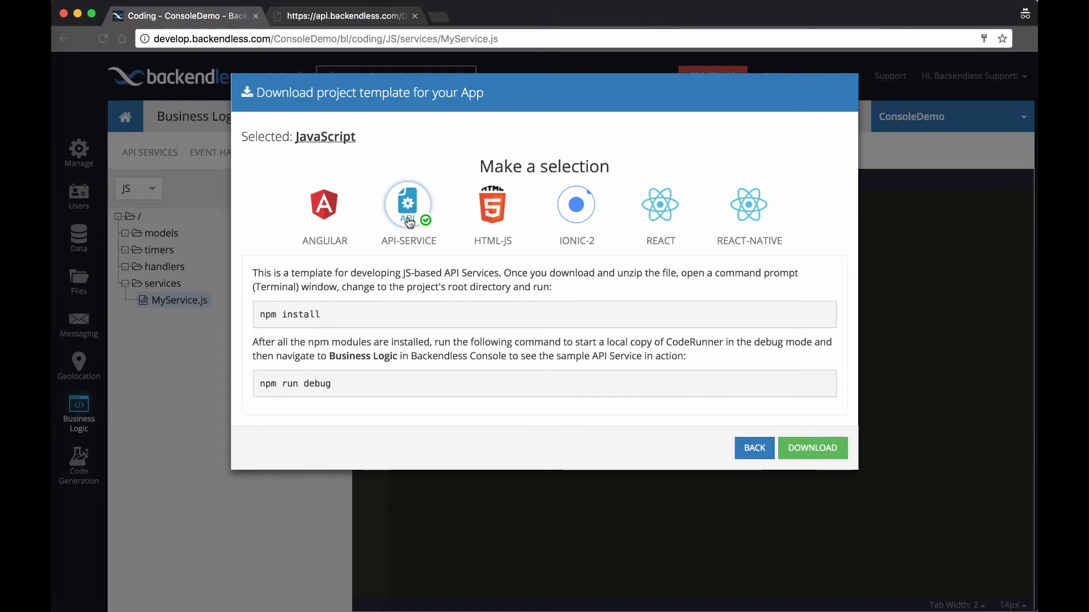
left_click(409, 204)
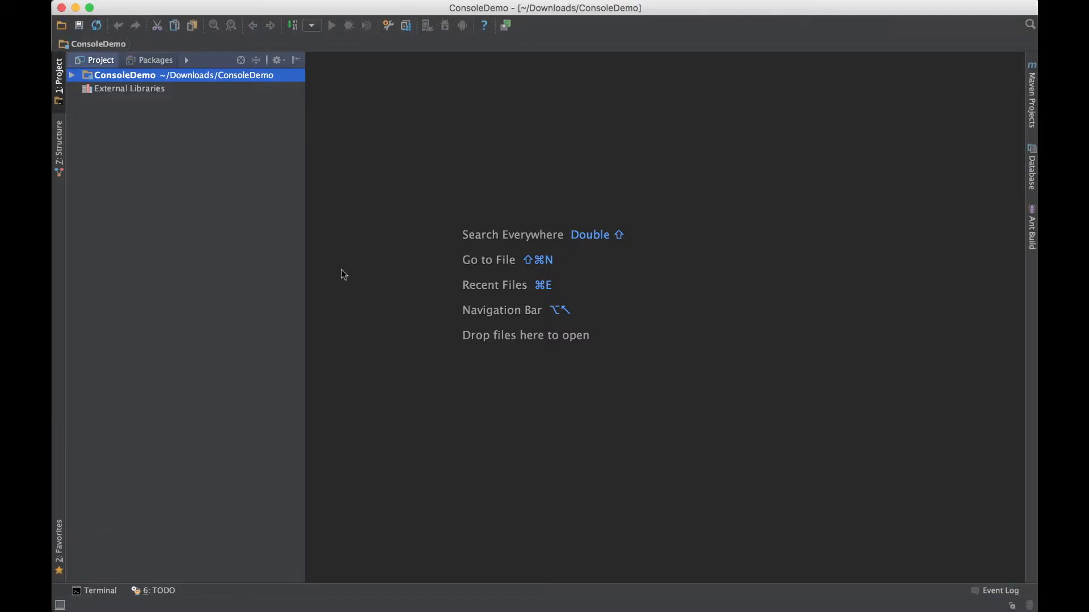
- Install ConsoleDemo dependencies and start the Code Runner with npm run debug in the Terminal
left_click(73, 75)
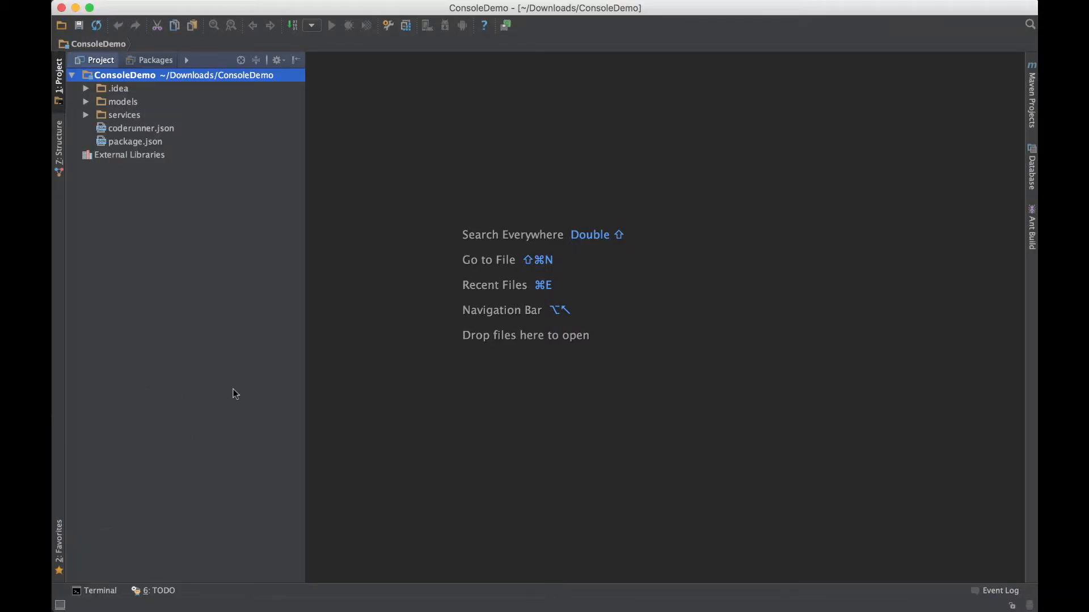
left_click(100, 590)
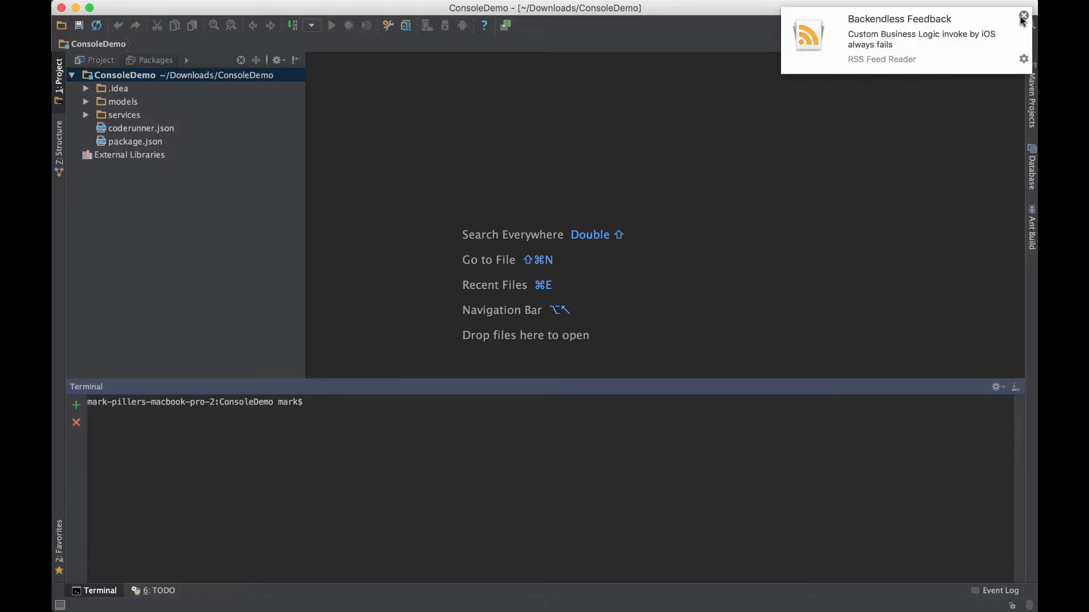
type("np")
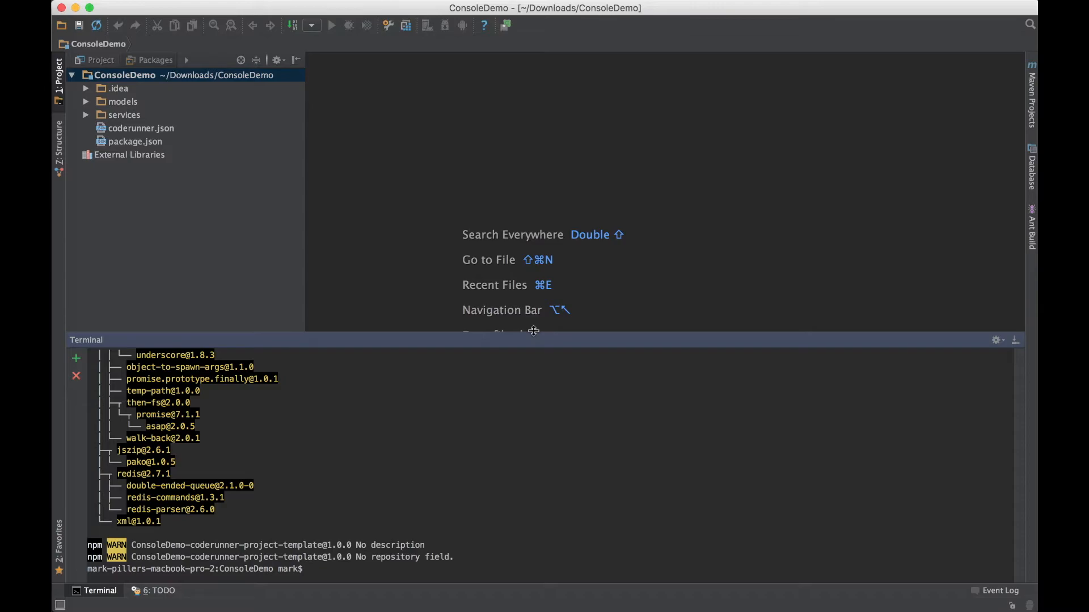
mouse_move(317, 315)
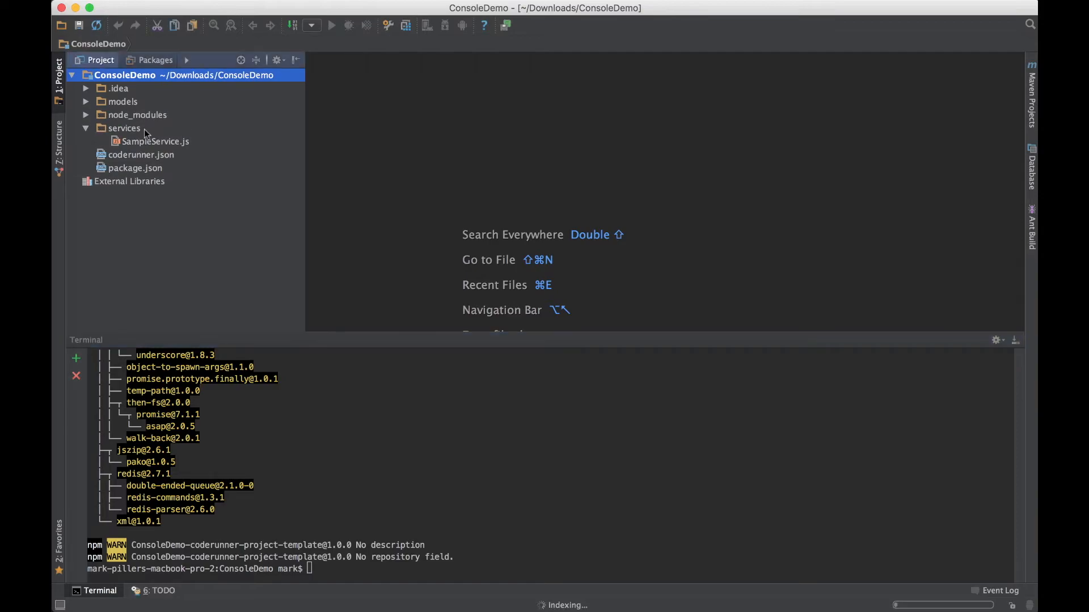
mouse_move(182, 188)
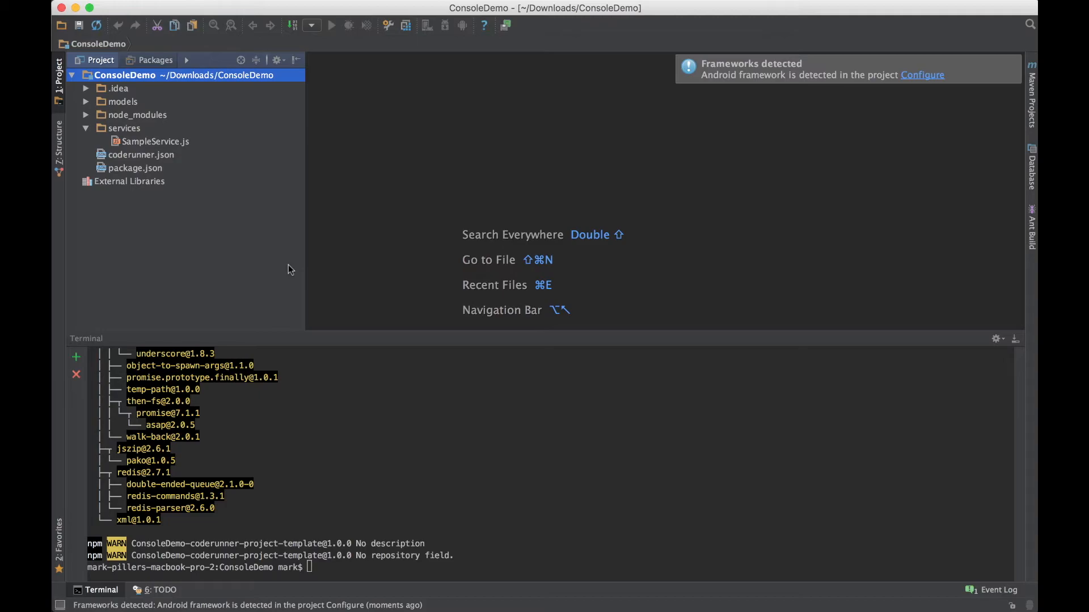
mouse_move(334, 262)
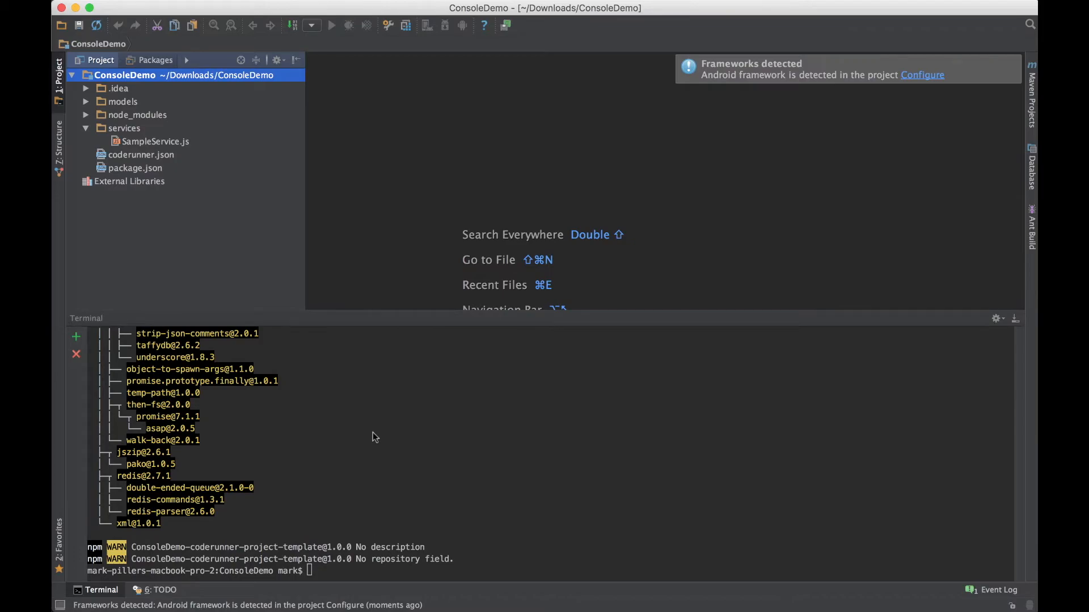
type("n")
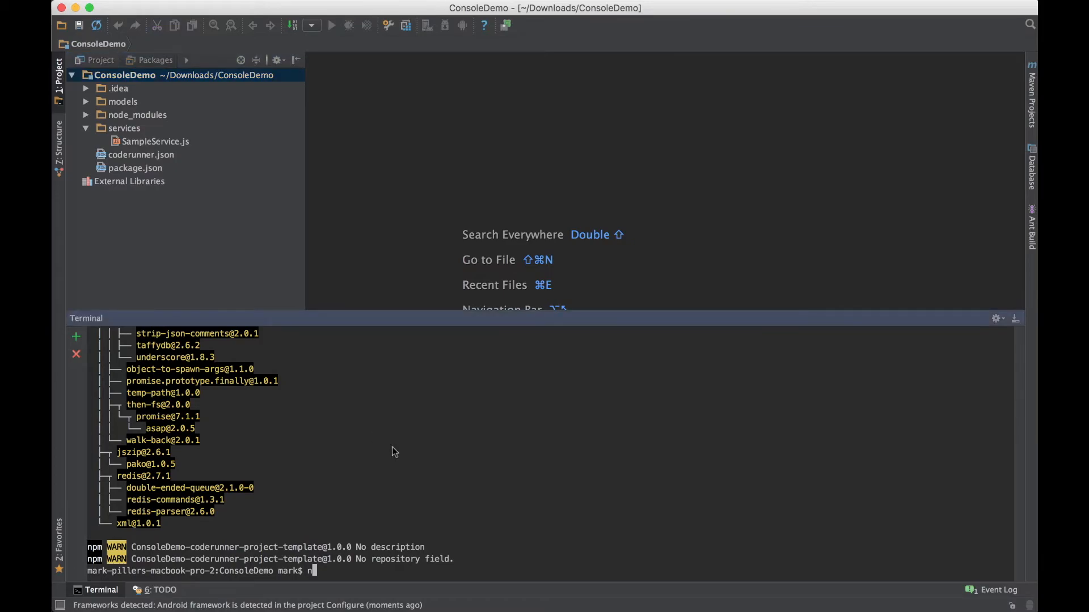
type("pm run deb")
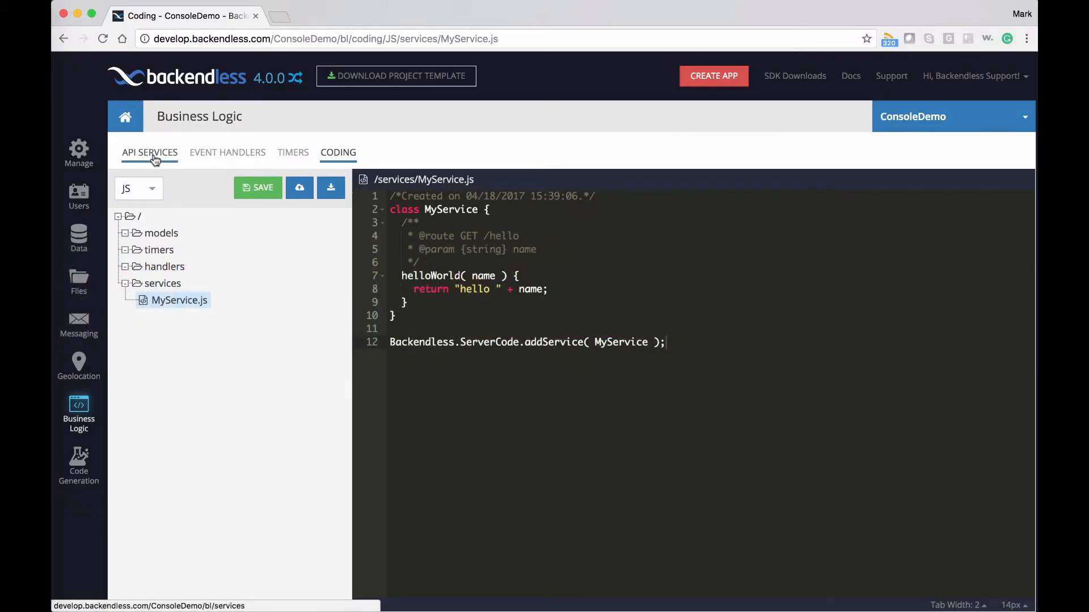
- Invoke debug SampleService's sampleServiceMethod with name Fred, getting a 200 OK saved-object response
left_click(150, 152)
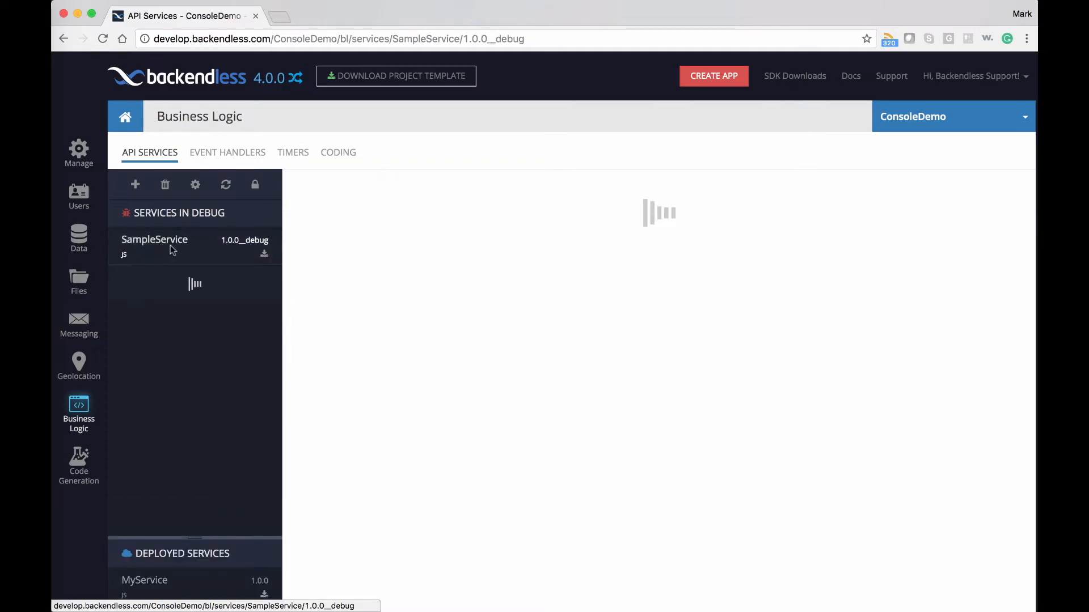
left_click(155, 239)
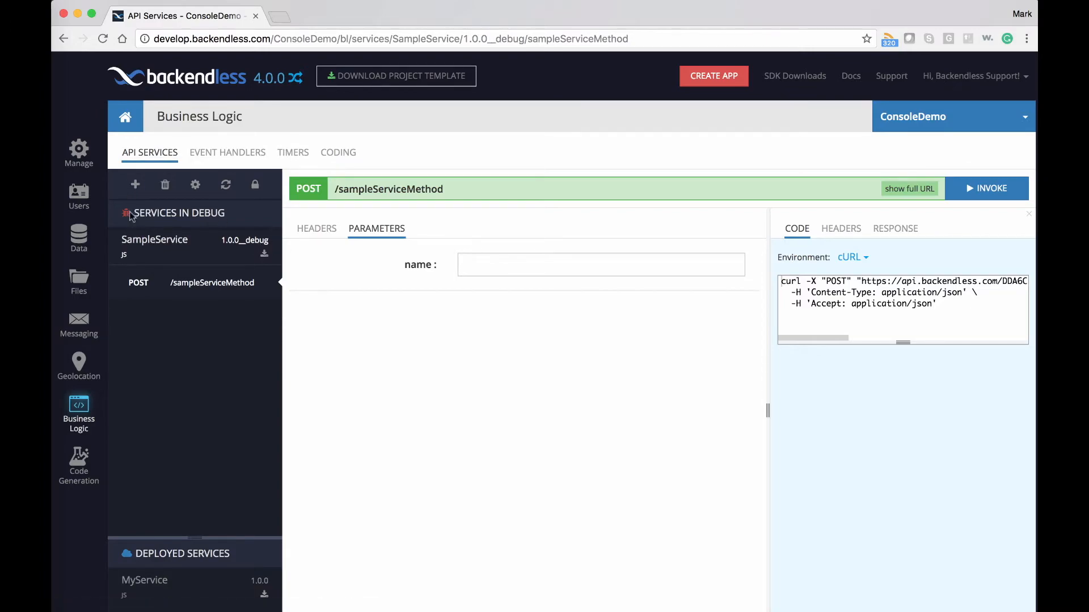
double_click(178, 212)
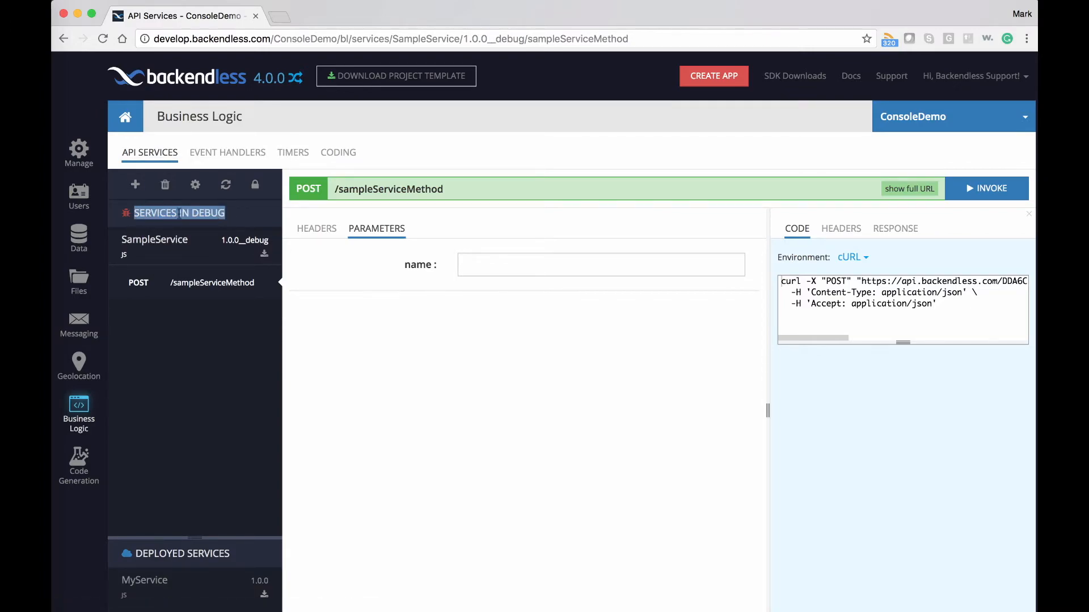
left_click(600, 264)
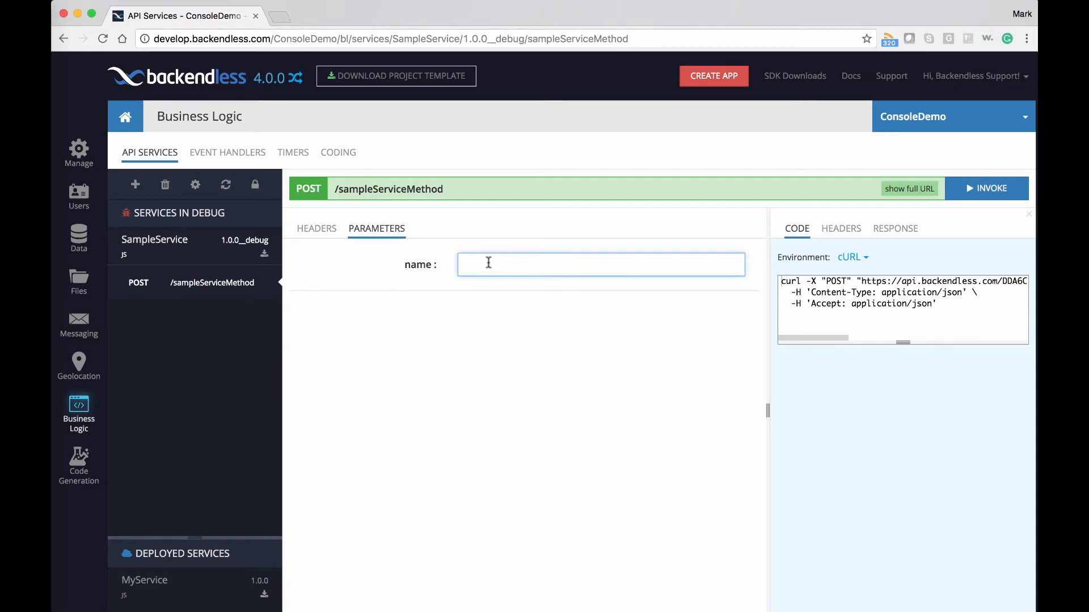
type("Fred")
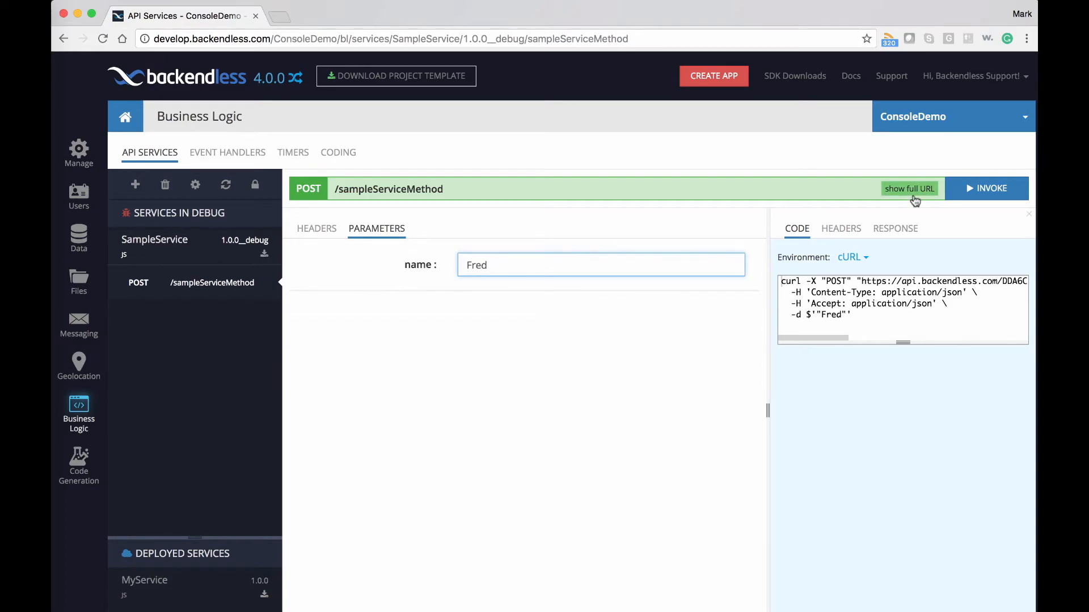
left_click(985, 188)
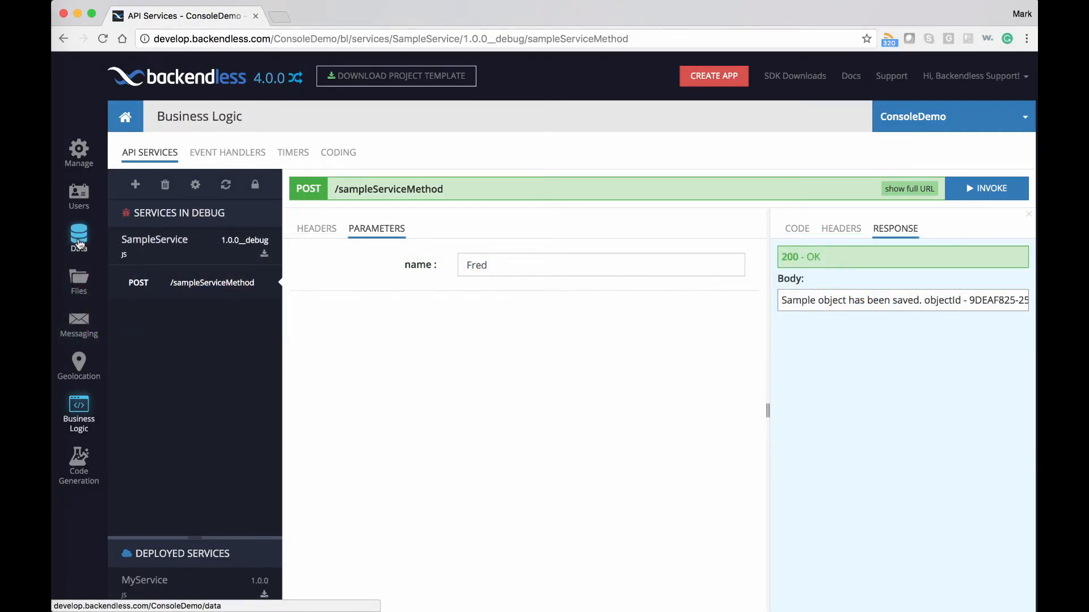
- Show the SampleModel table's single record in Data Management
left_click(79, 236)
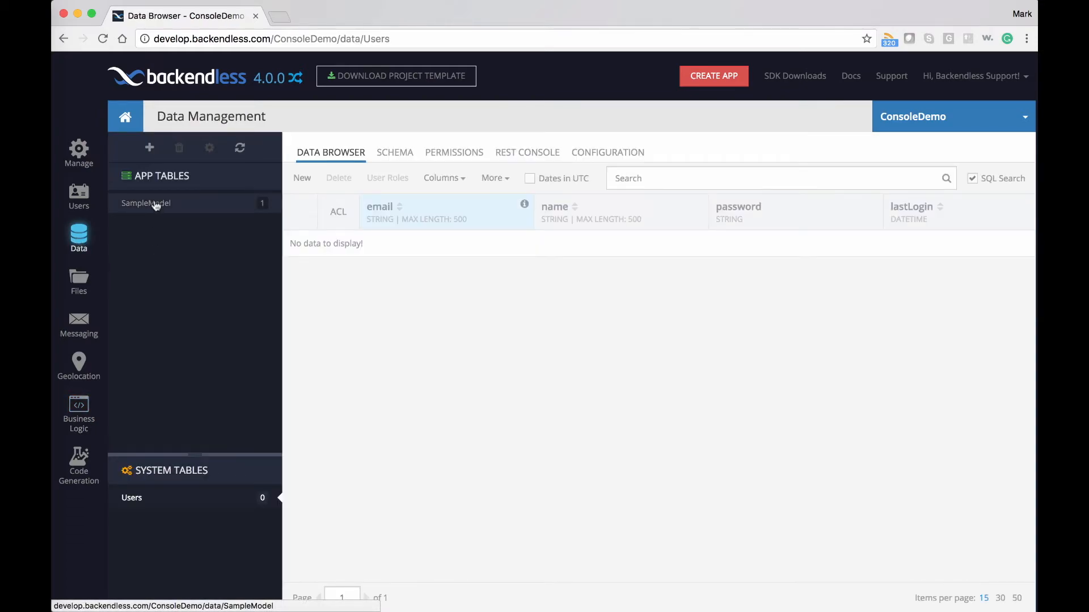
left_click(146, 203)
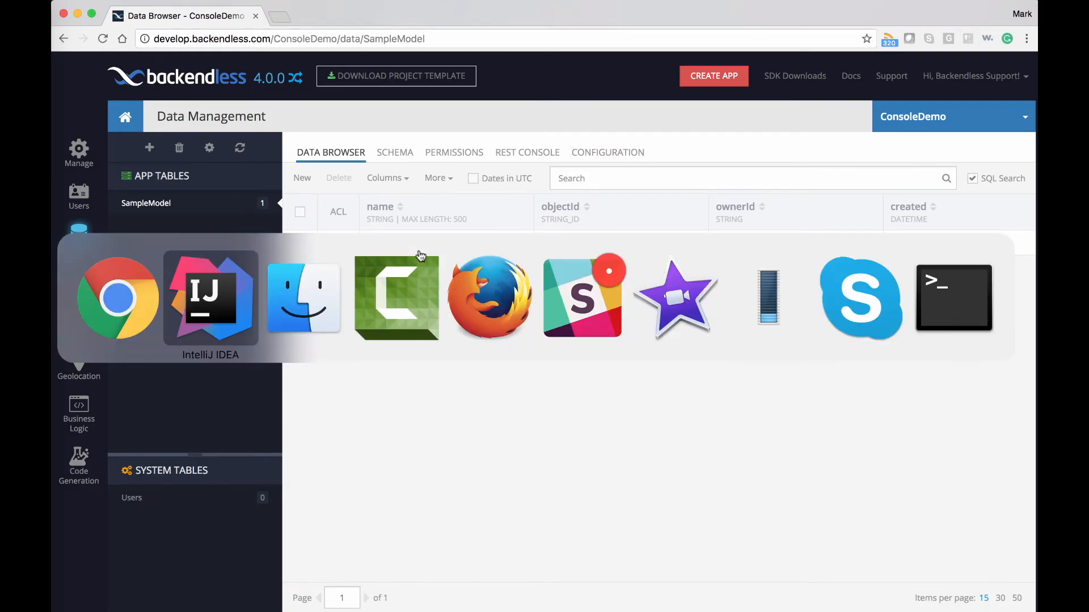
- Review models/SampleModel.js in IntelliJ, then deploy the services with npm run deploy
left_click(211, 297)
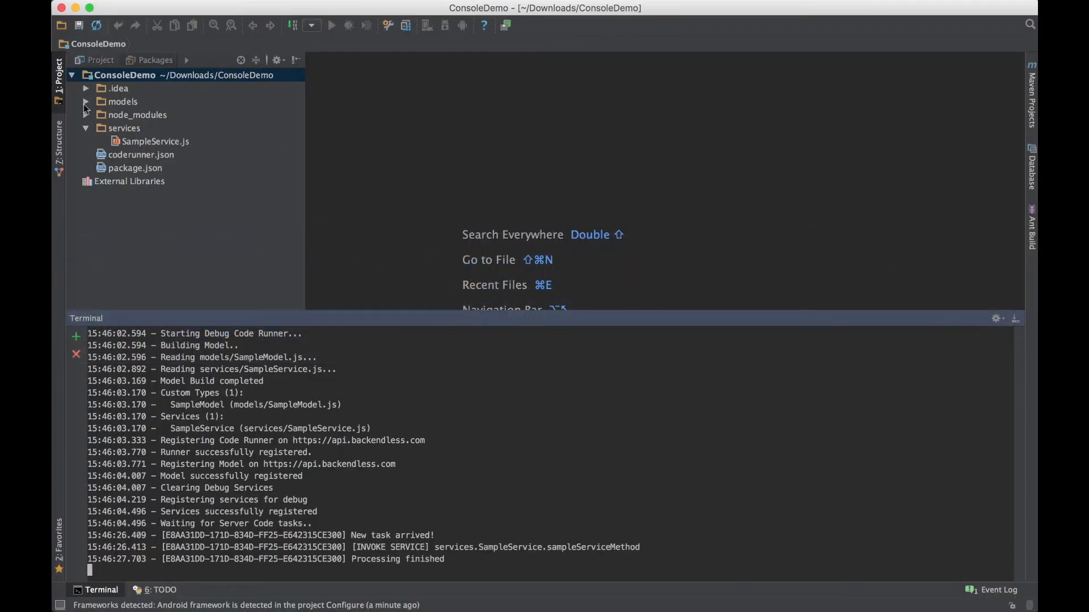
double_click(155, 140)
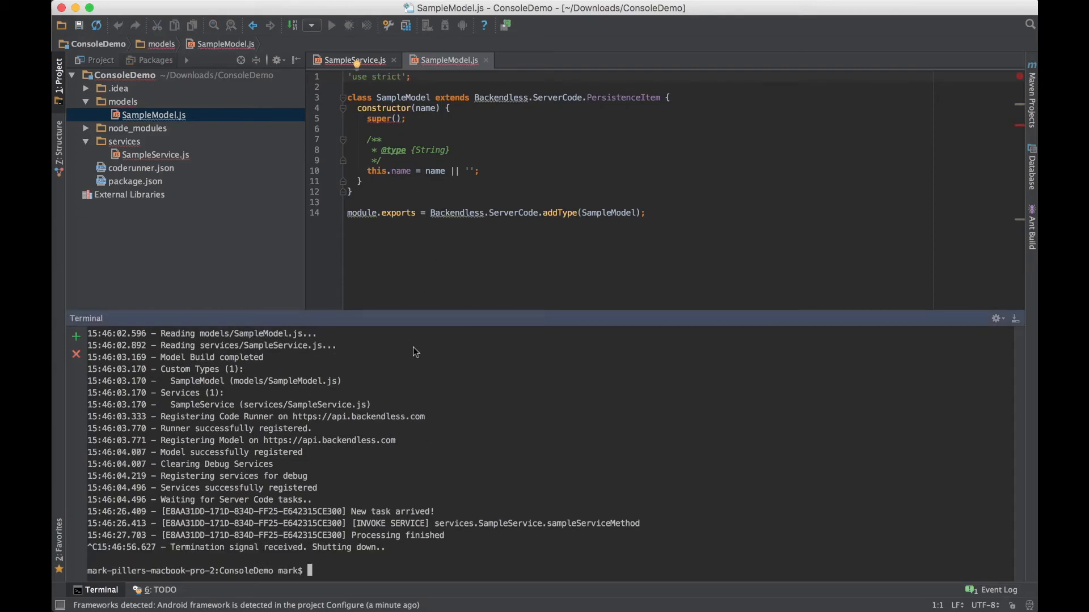
type("npm")
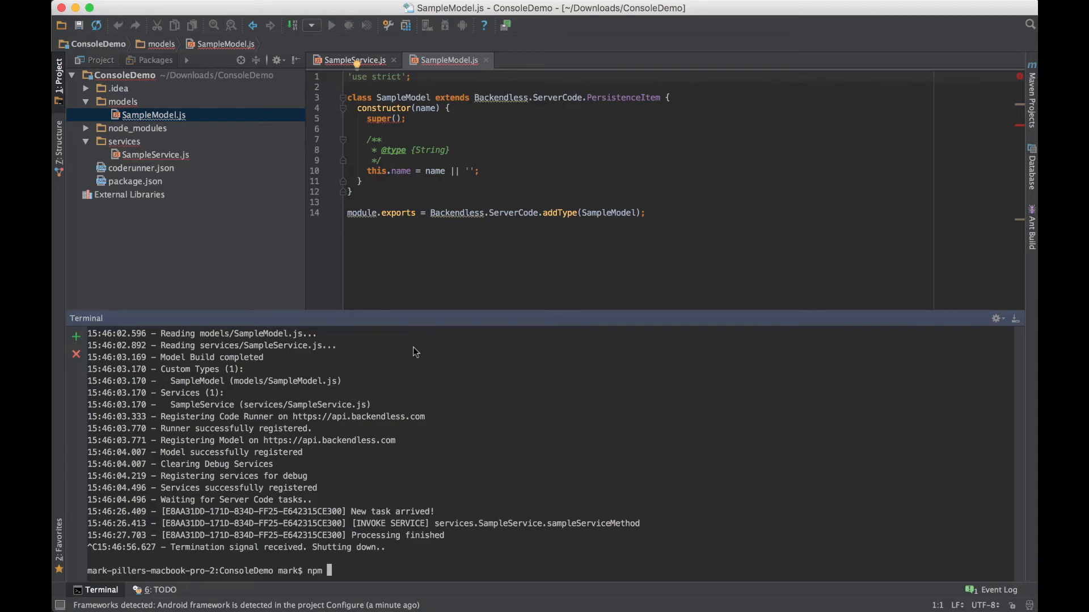
type("run deploy")
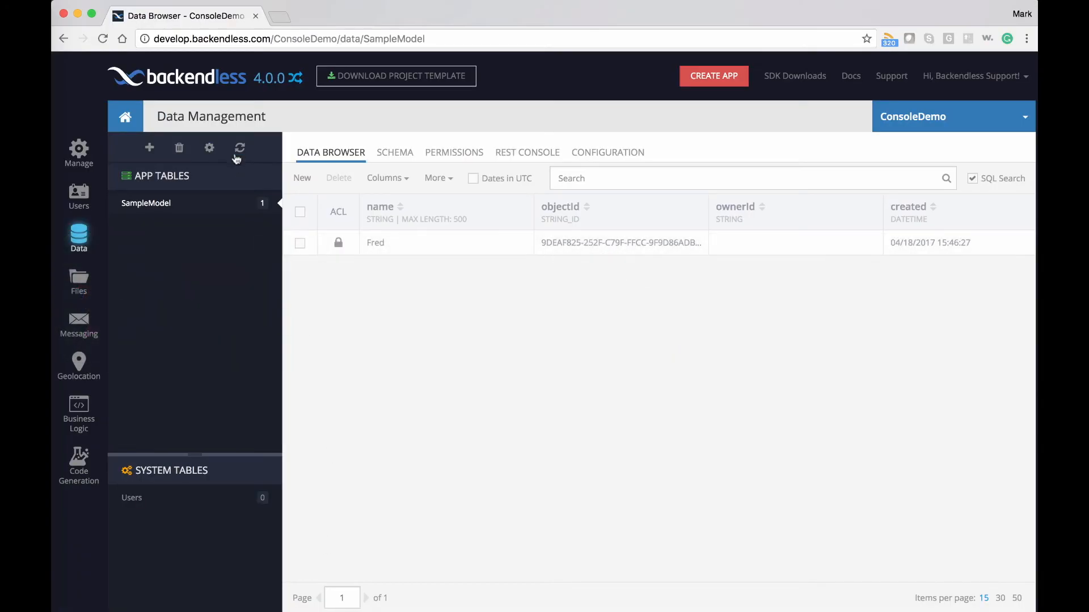
mouse_move(78, 409)
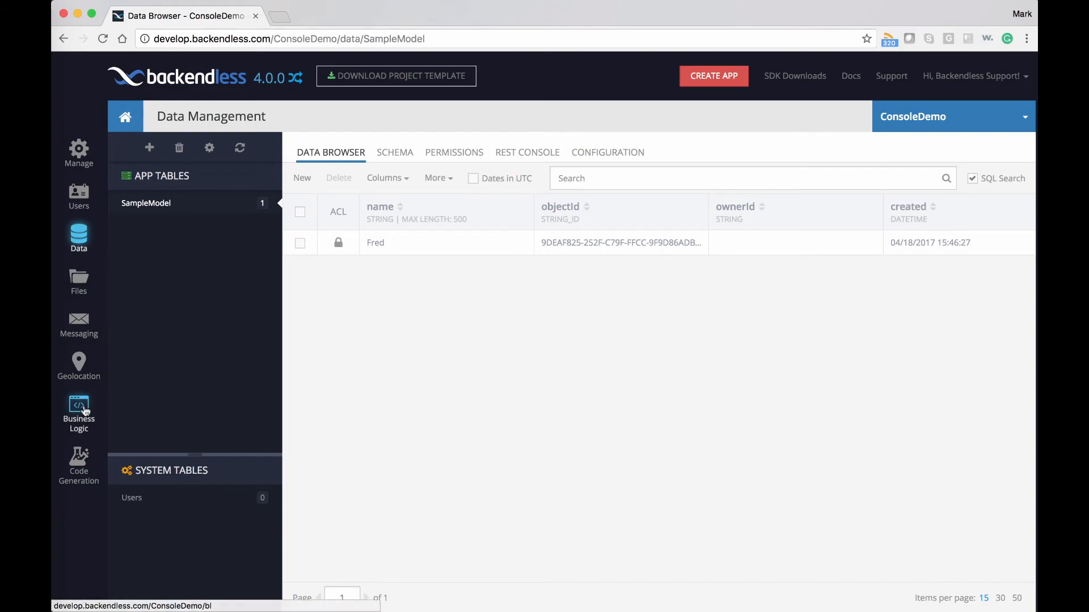
- Invoke the deployed SampleService with name Joe, returning 200 OK
left_click(78, 409)
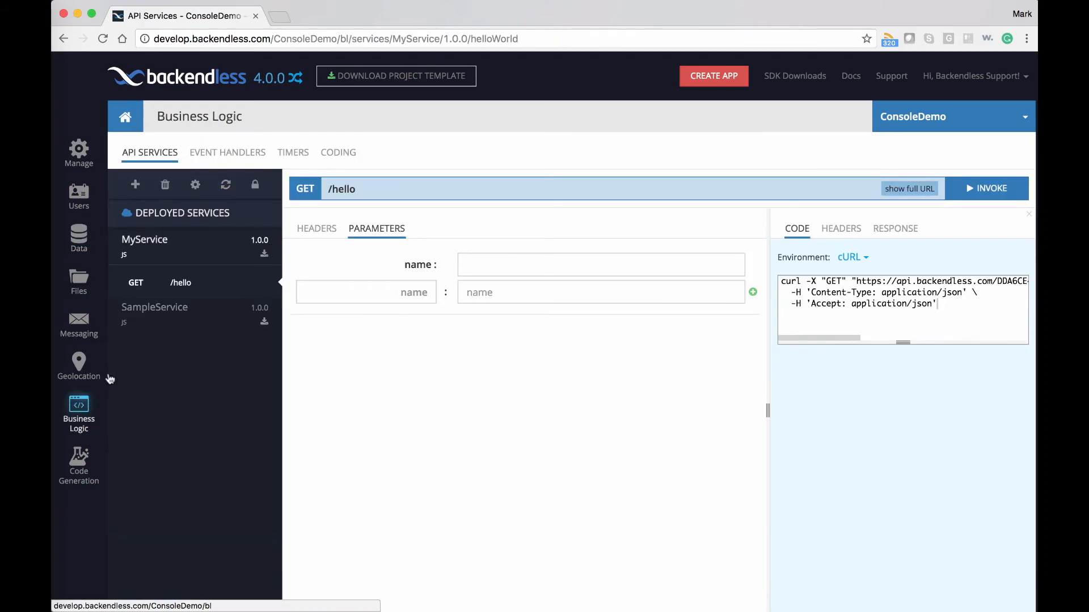
left_click(154, 273)
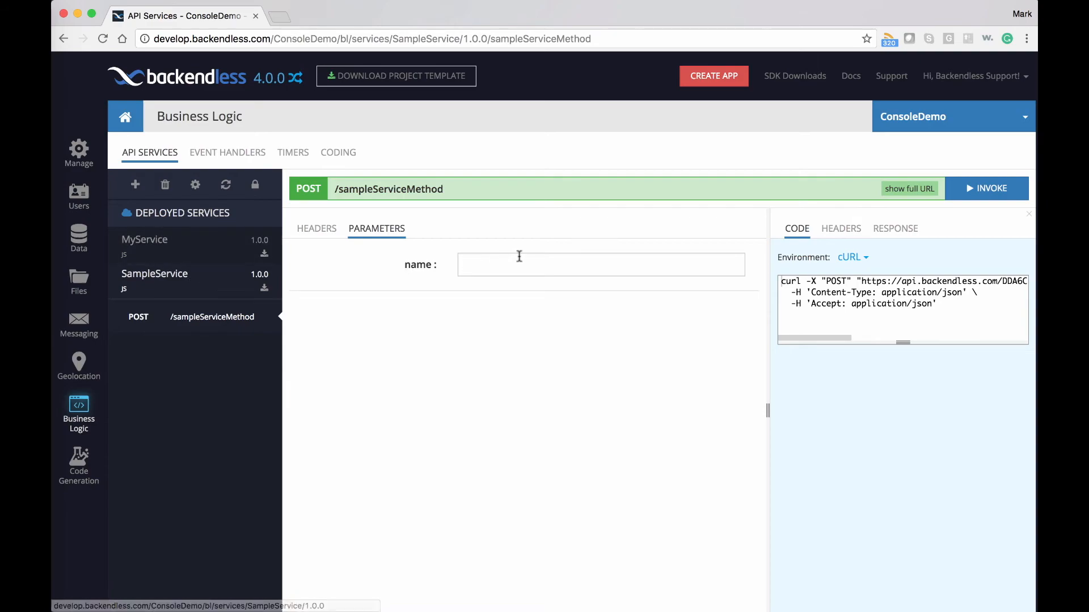
type("Joe")
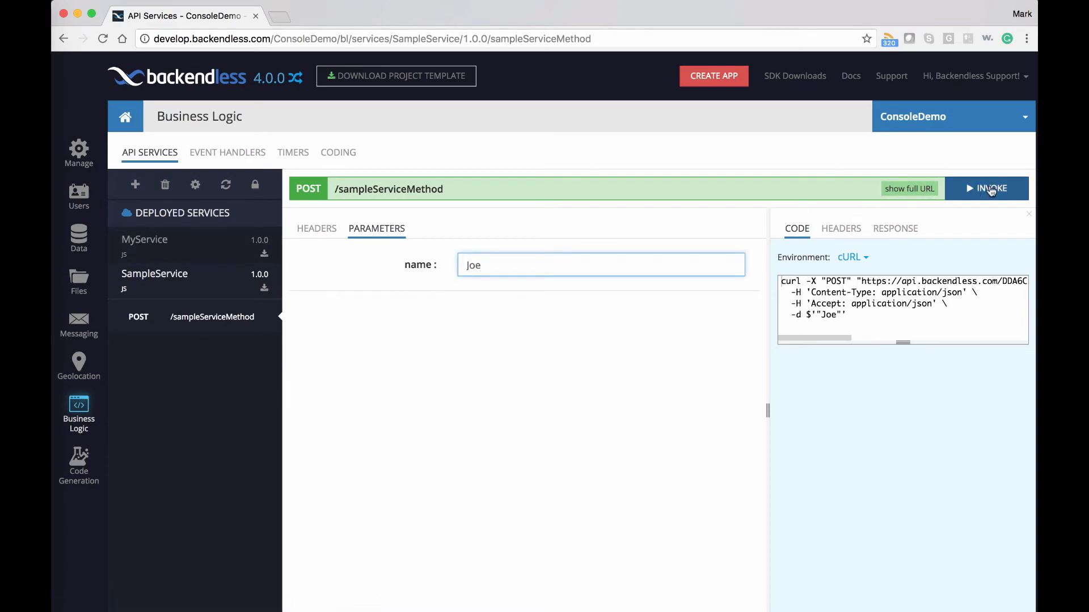
left_click(988, 189)
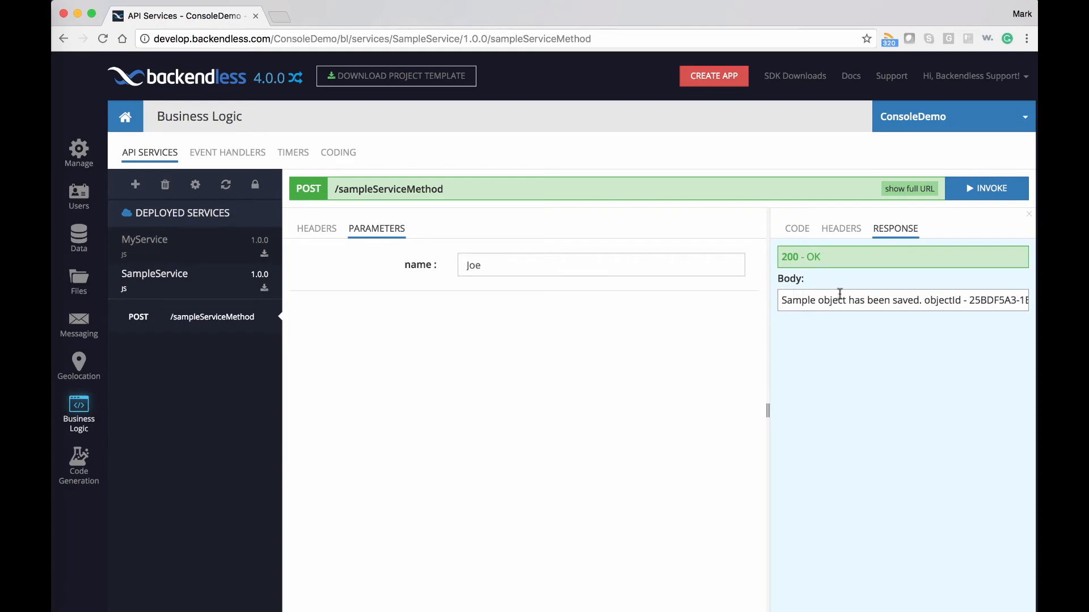
- Confirm SampleModel now lists Joe alongside Fred, selecting Joe's name value
left_click(78, 238)
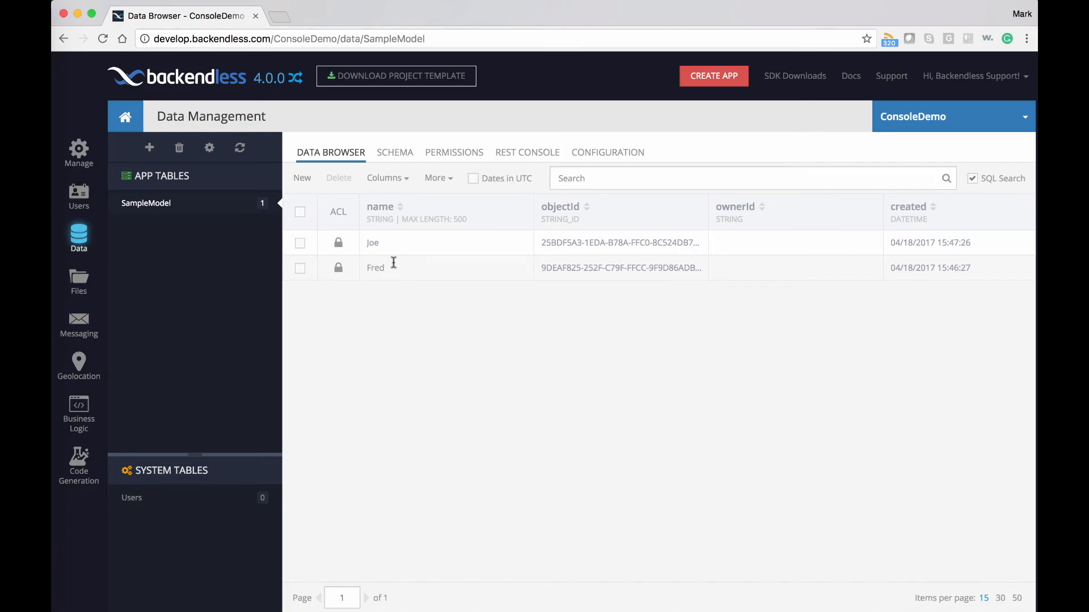
double_click(372, 243)
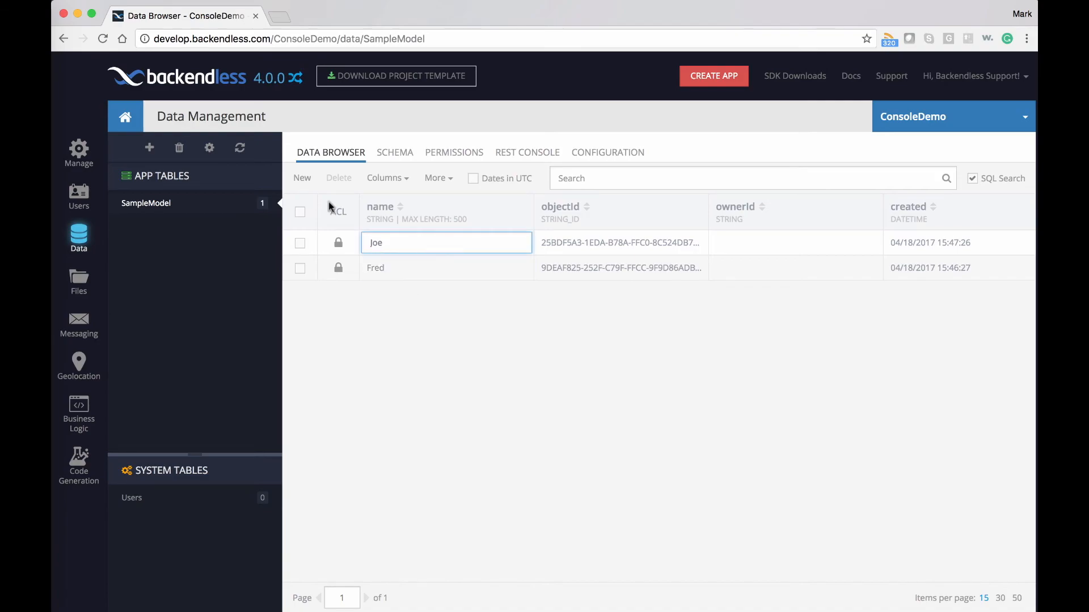